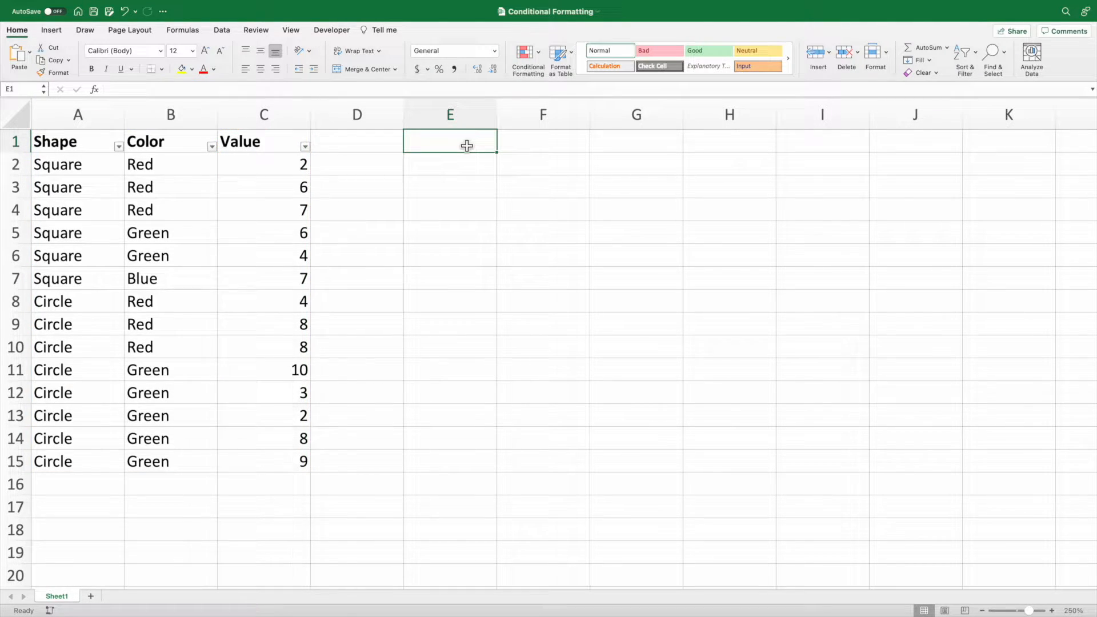
# - Filter the Color column to Green rows, then clear the filter
pyautogui.click(212, 147)
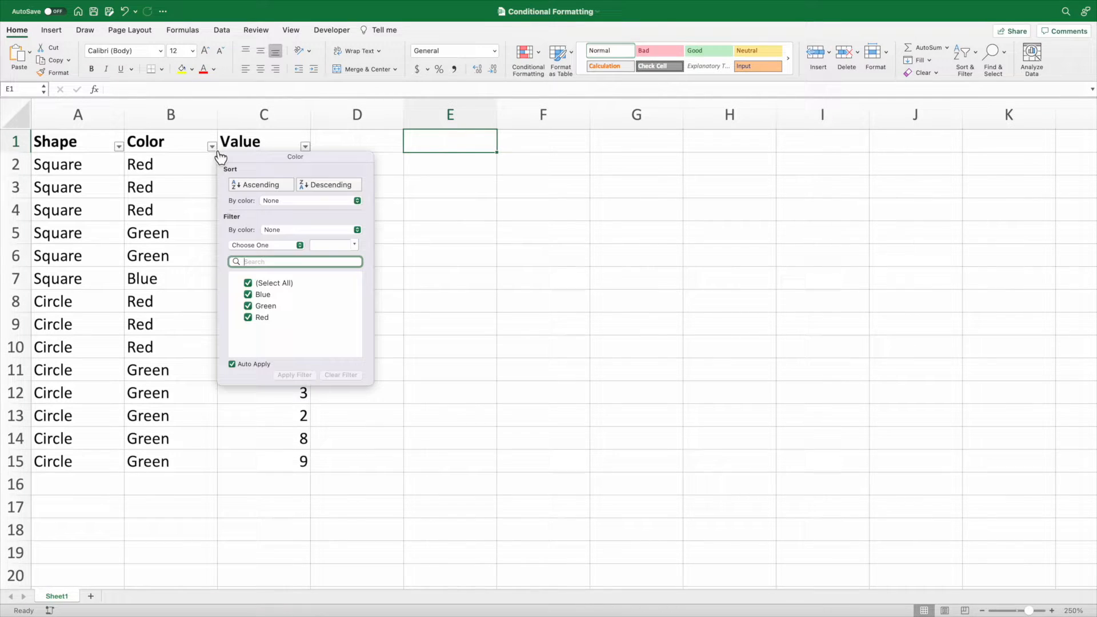
pyautogui.click(265, 335)
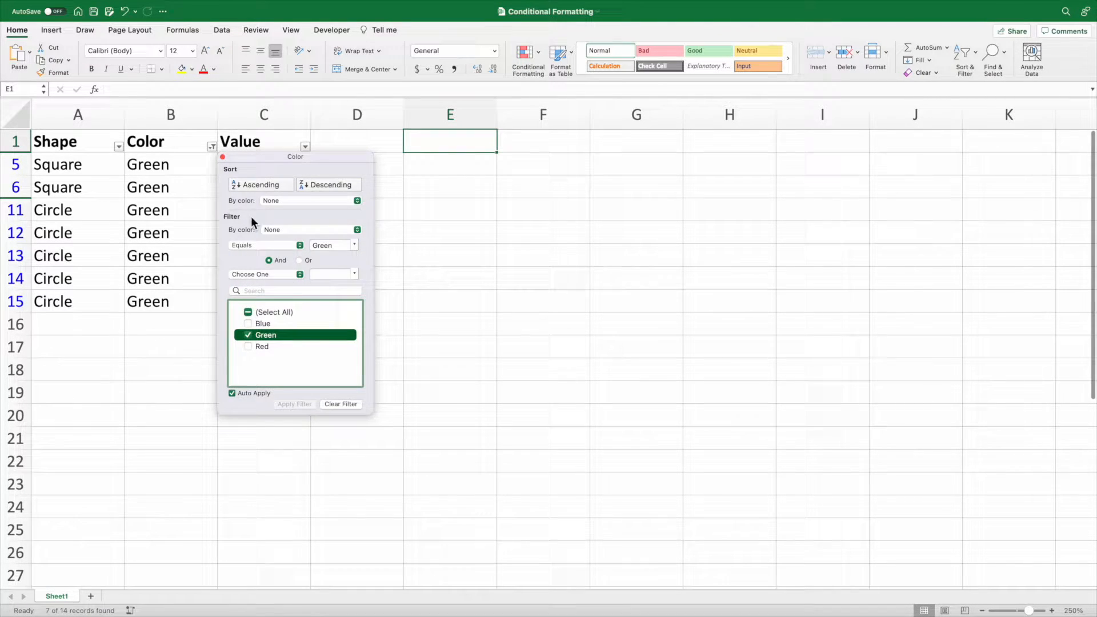
pyautogui.click(294, 291)
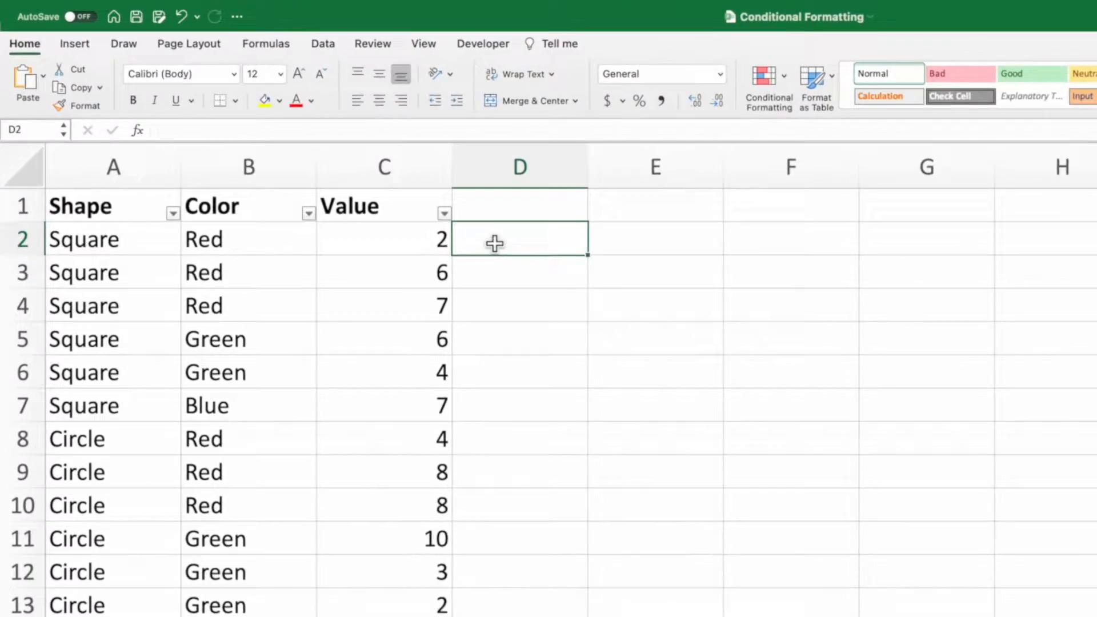
# - Enter =A2=A1 in D2 and fill it down to D15
pyautogui.write('=')
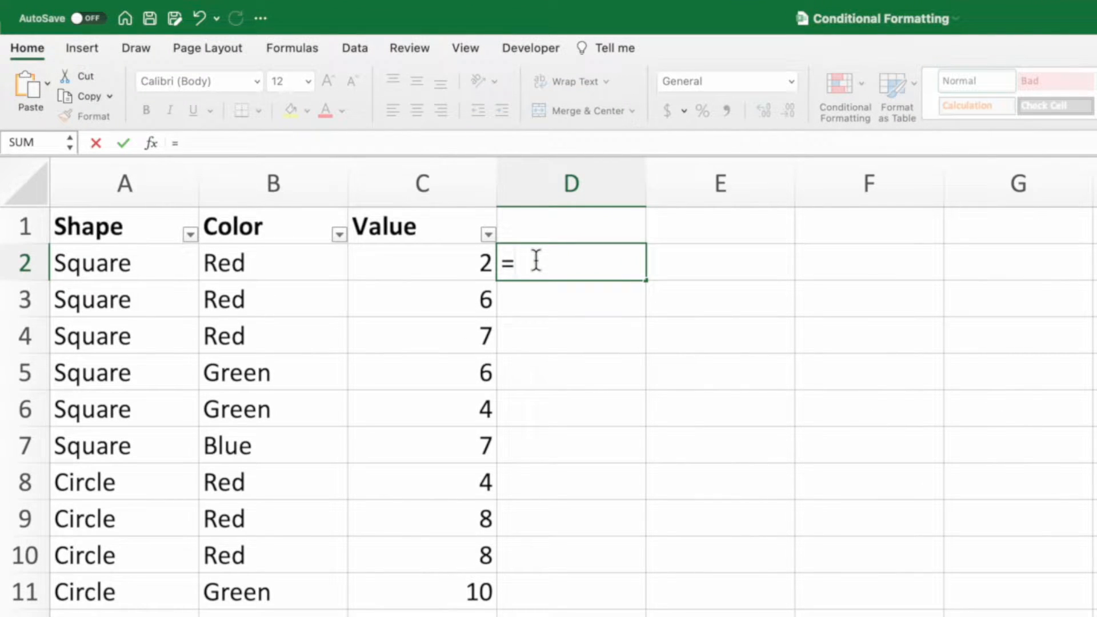
pyautogui.click(124, 262)
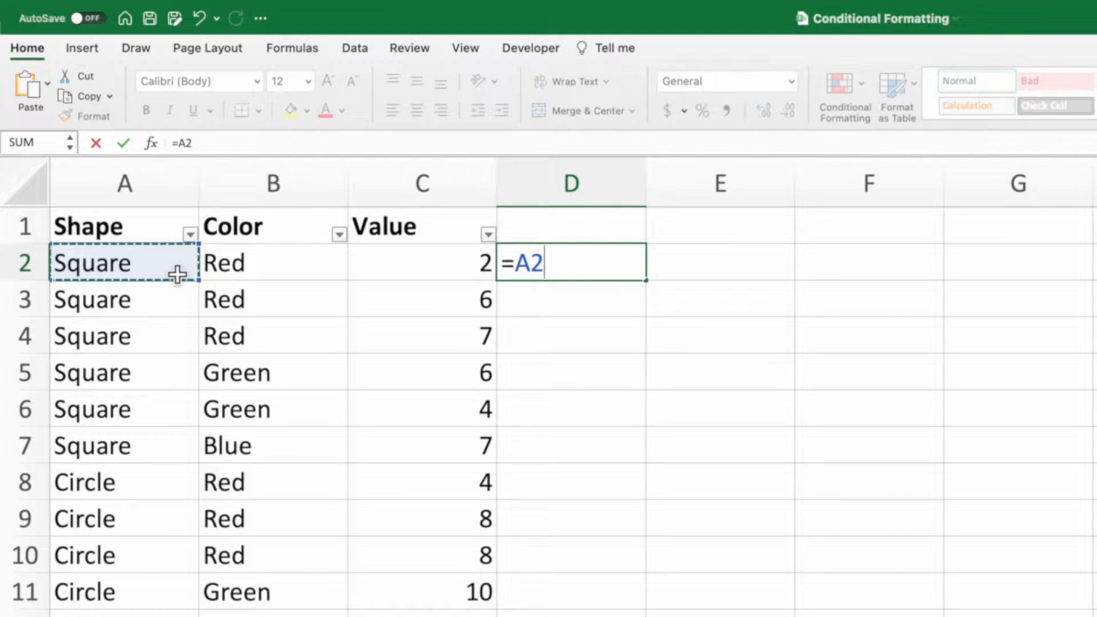
pyautogui.write('=')
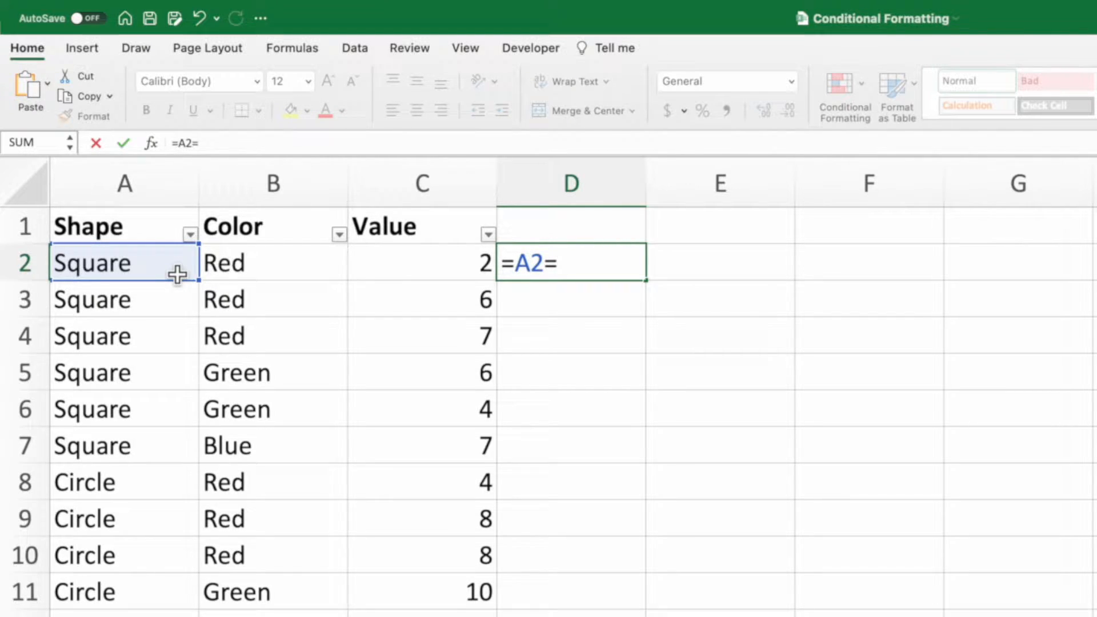
pyautogui.click(124, 227)
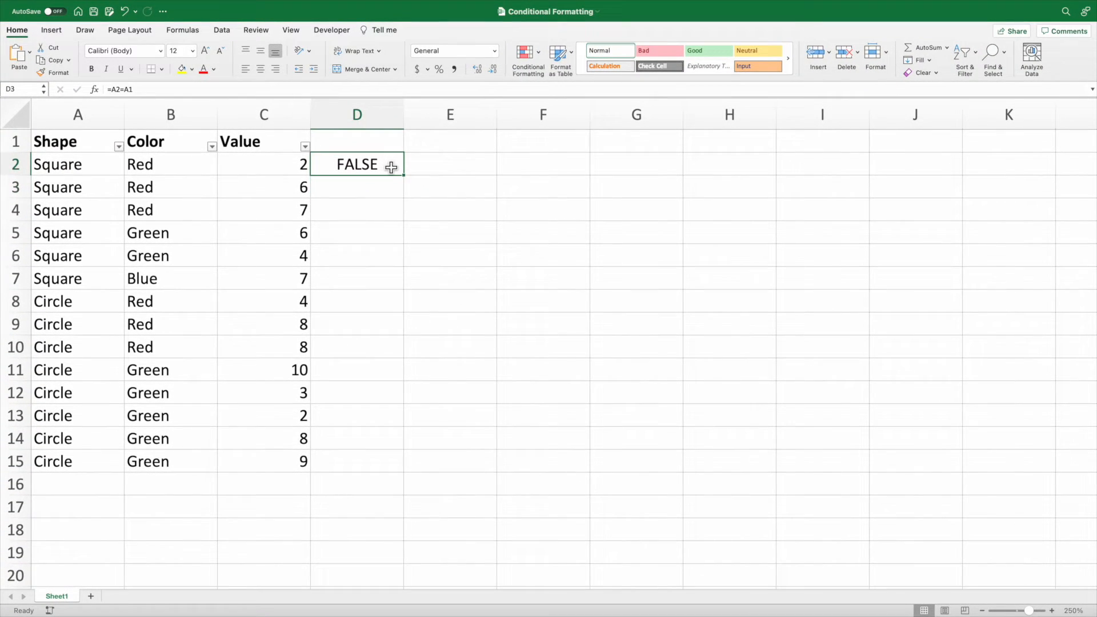
pyautogui.moveTo(390, 167); pyautogui.dragTo(409, 473)
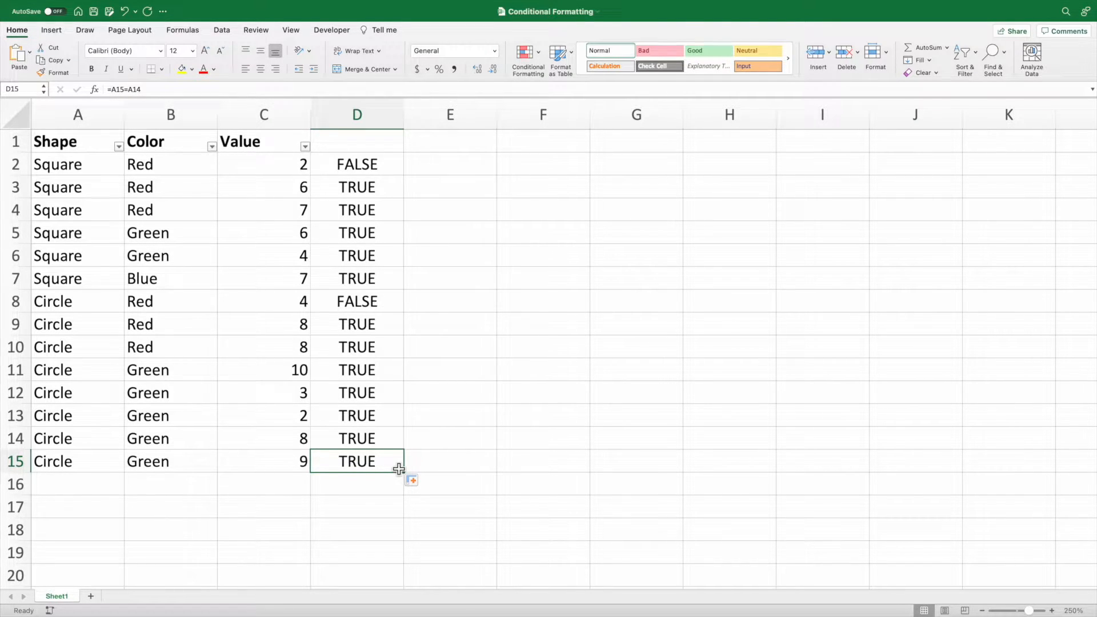
pyautogui.click(357, 115)
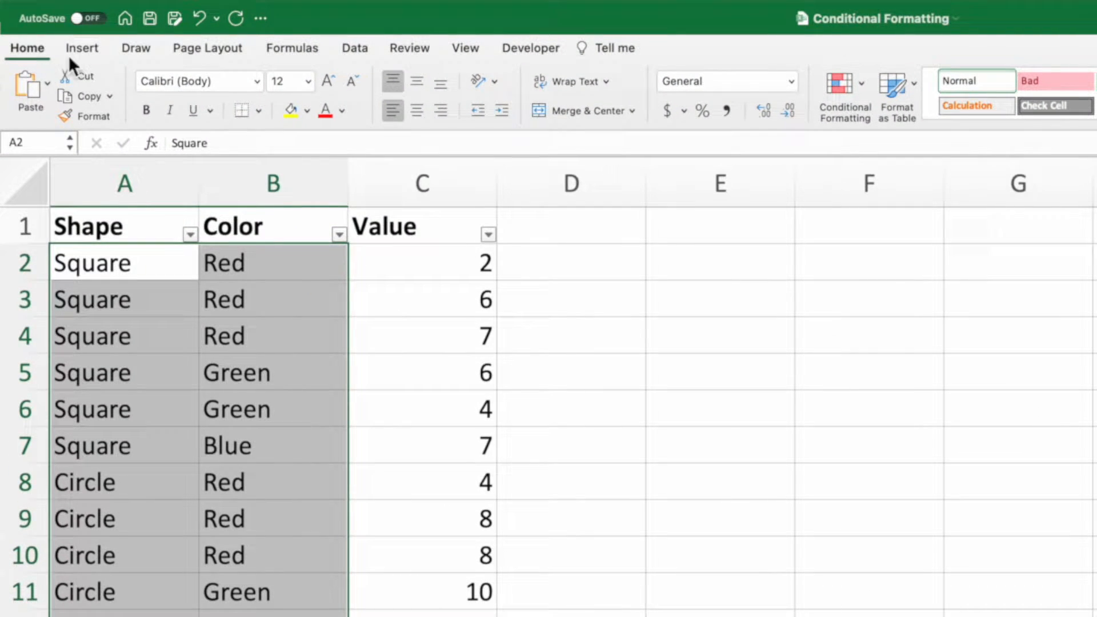
# - Add a classic formula rule =A2=A1 with relative references, shading repeats light red
pyautogui.click(845, 96)
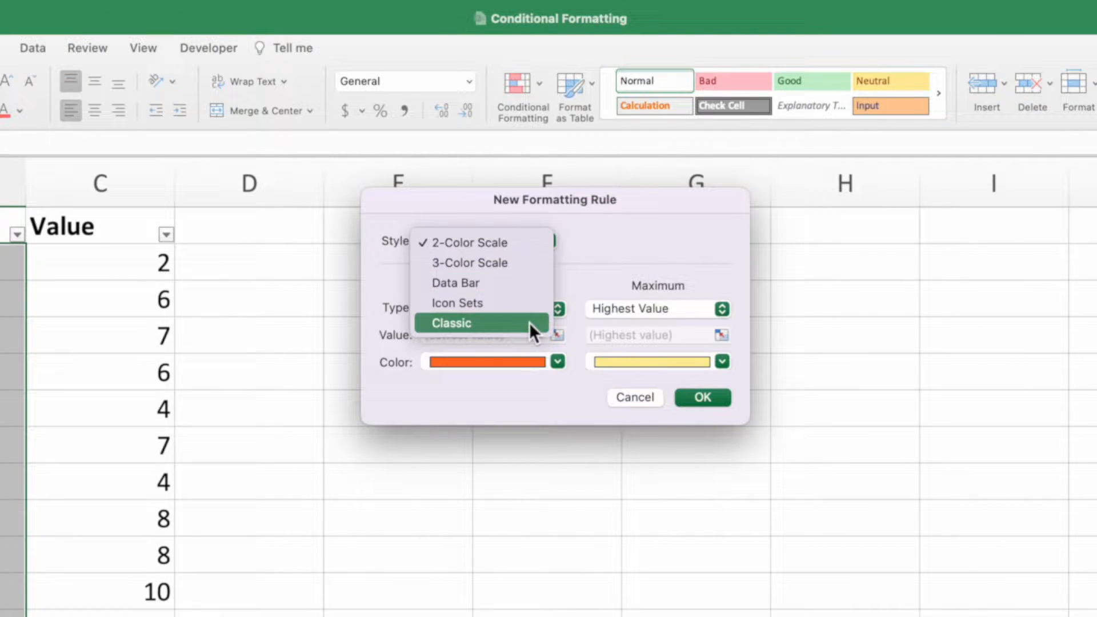
pyautogui.click(451, 322)
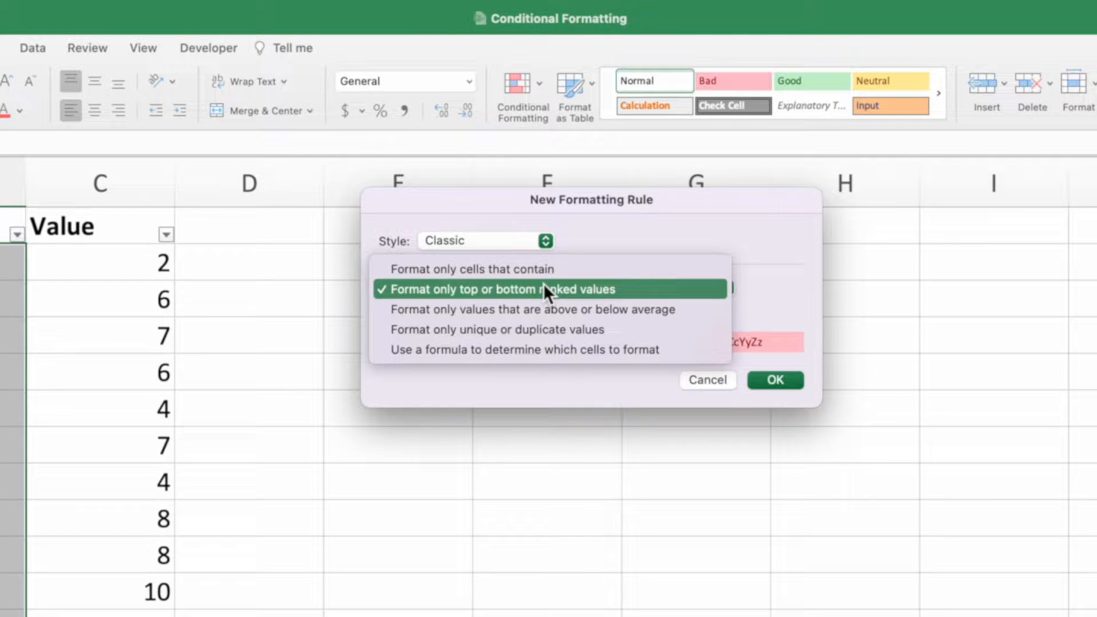
pyautogui.click(523, 349)
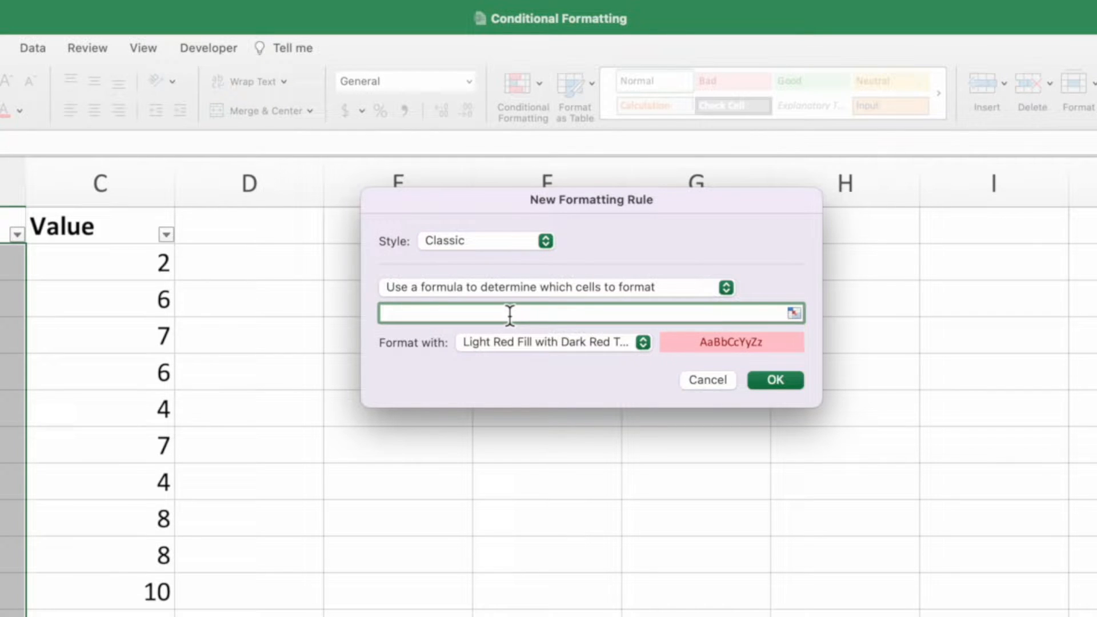
pyautogui.write('=')
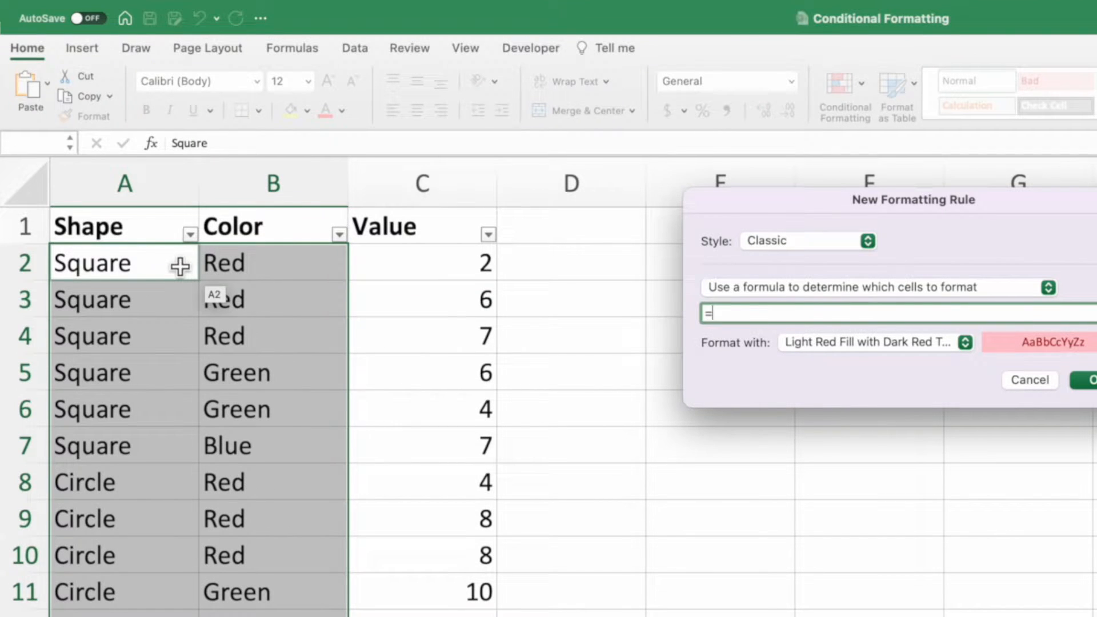
pyautogui.click(125, 262)
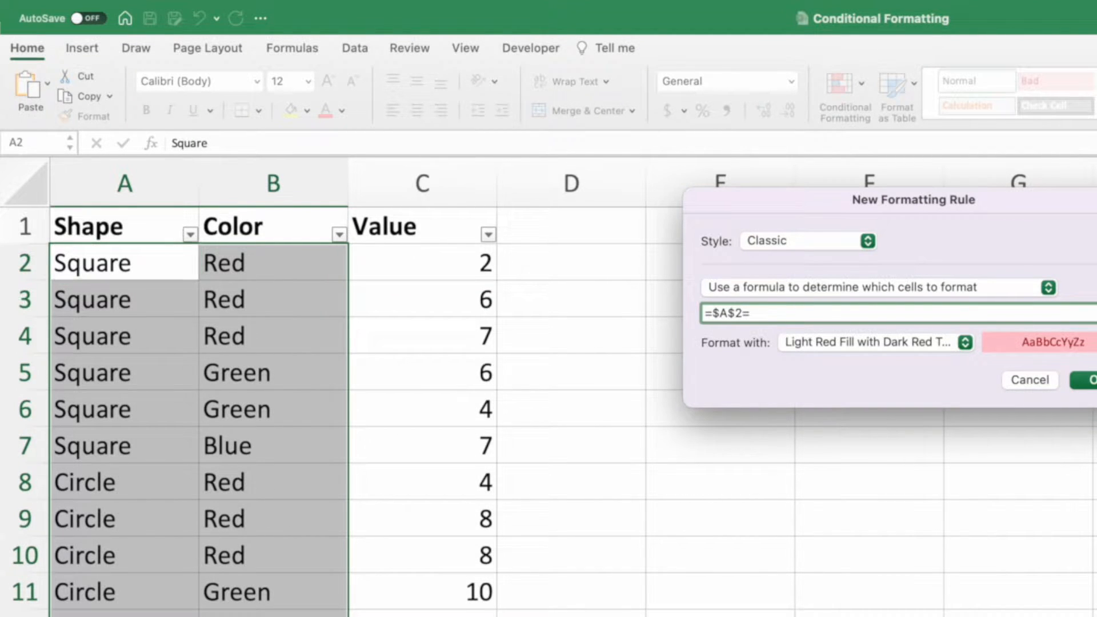
pyautogui.click(124, 225)
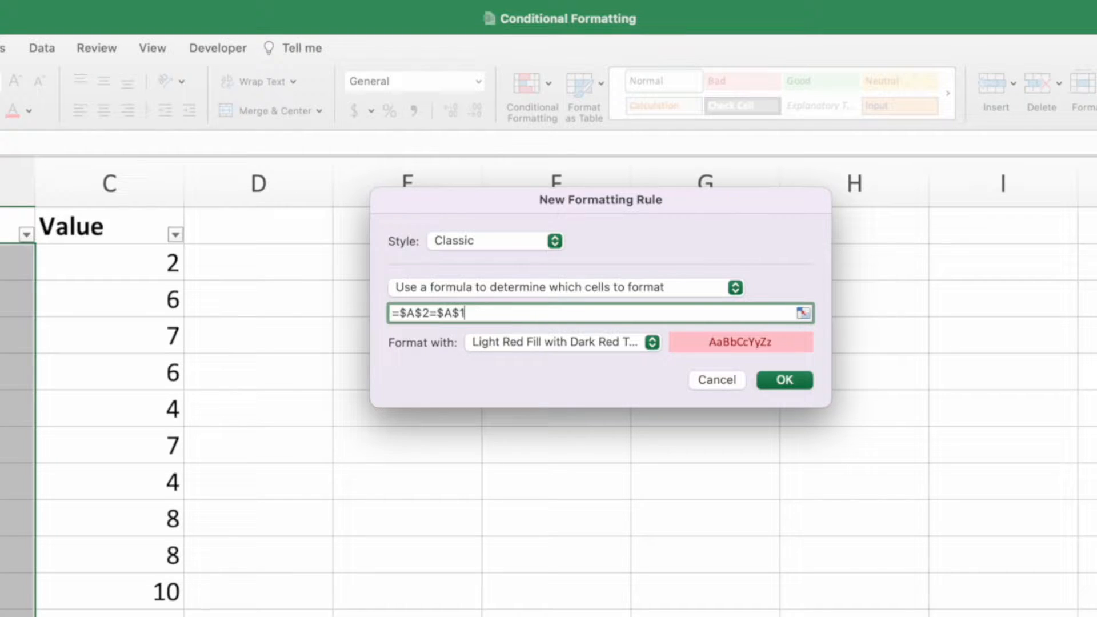
pyautogui.press('F2')
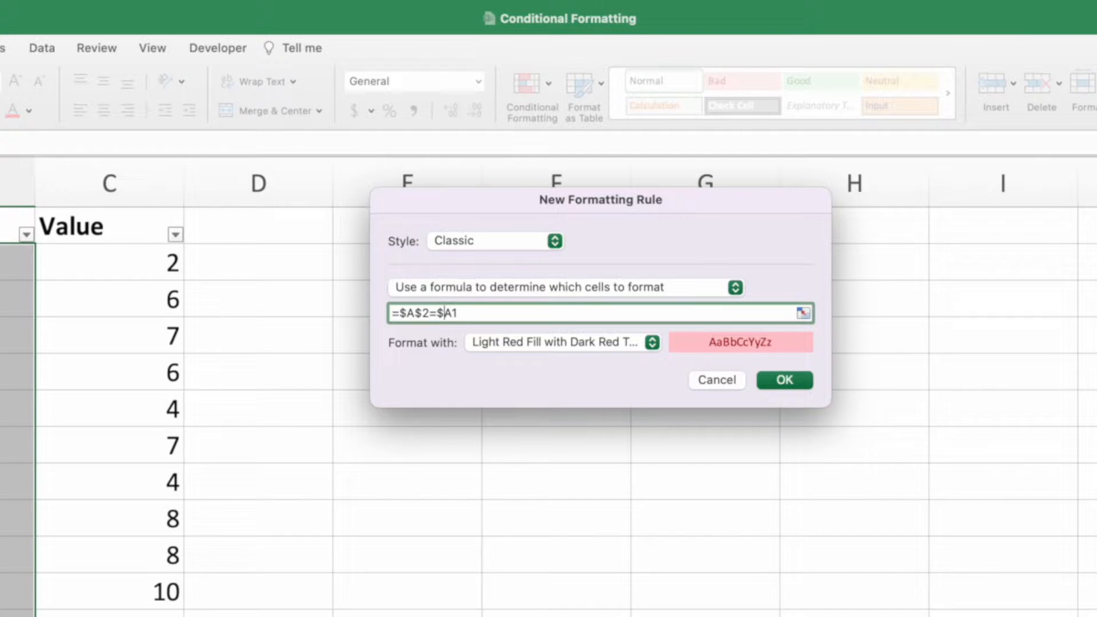
pyautogui.press('Backspace')
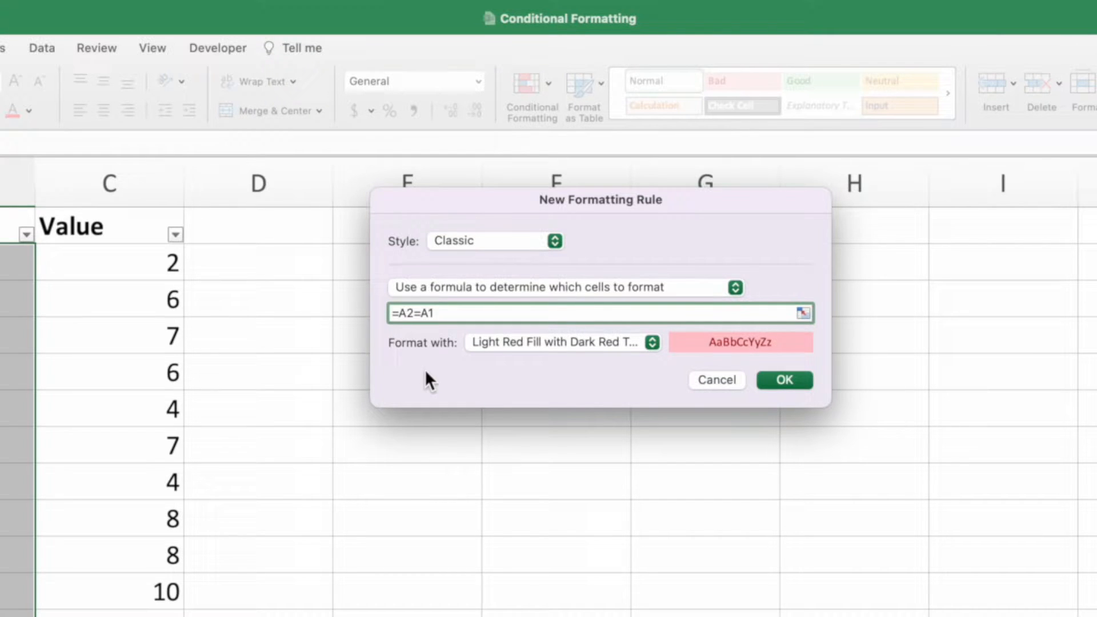
pyautogui.moveTo(596, 390)
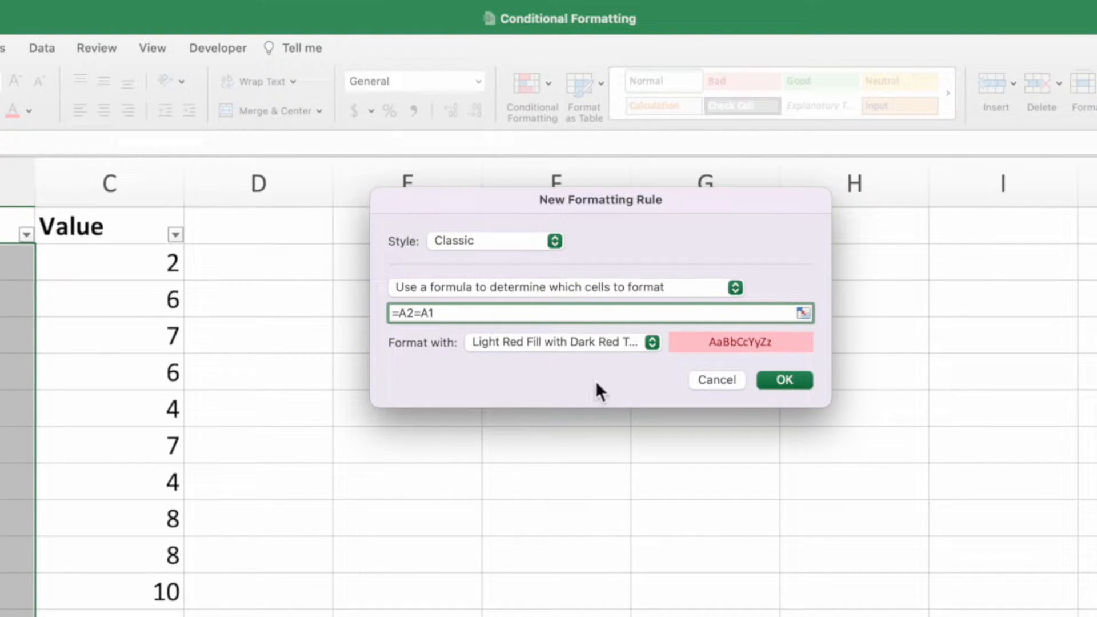
pyautogui.click(783, 380)
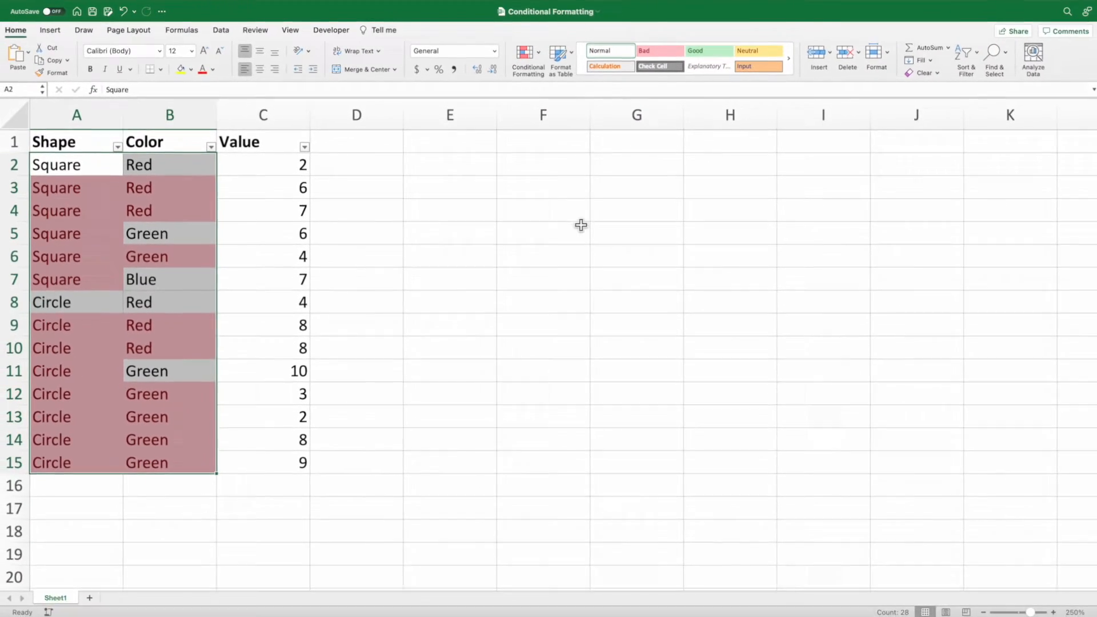
# - Deselect the range, then edit the =A2=A1 rule from Manage Rules
pyautogui.click(356, 164)
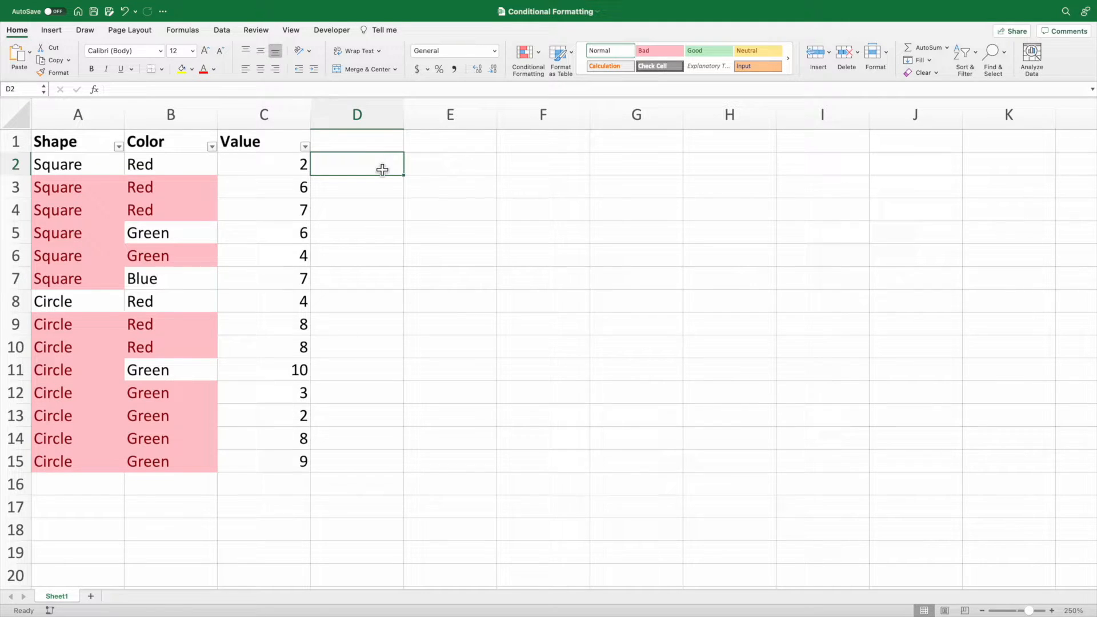
pyautogui.click(527, 60)
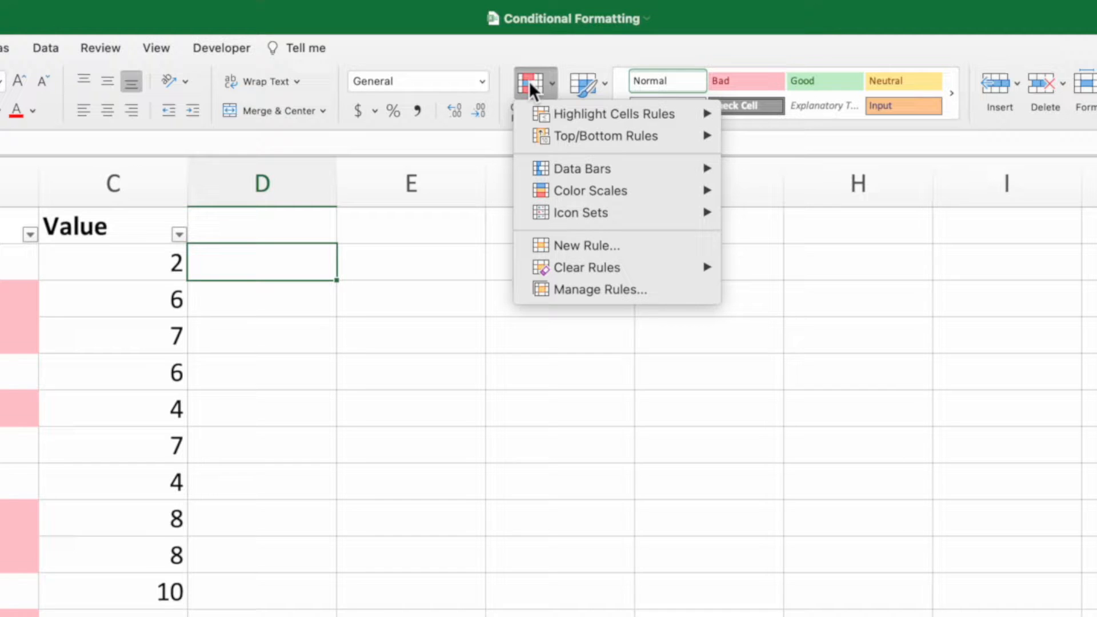
pyautogui.moveTo(577, 168)
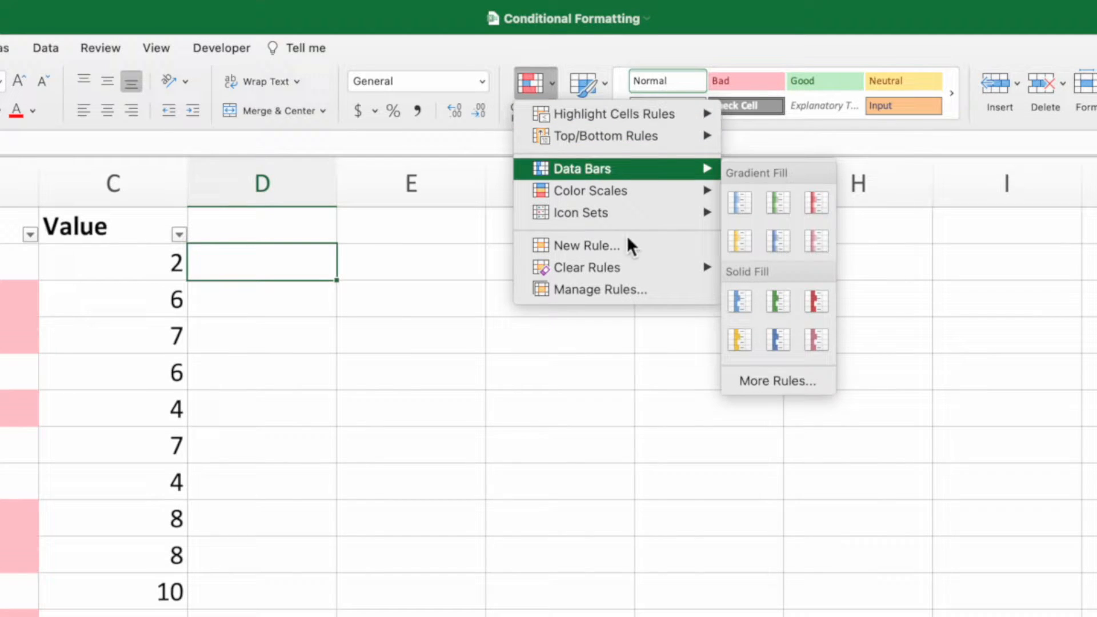
pyautogui.click(607, 289)
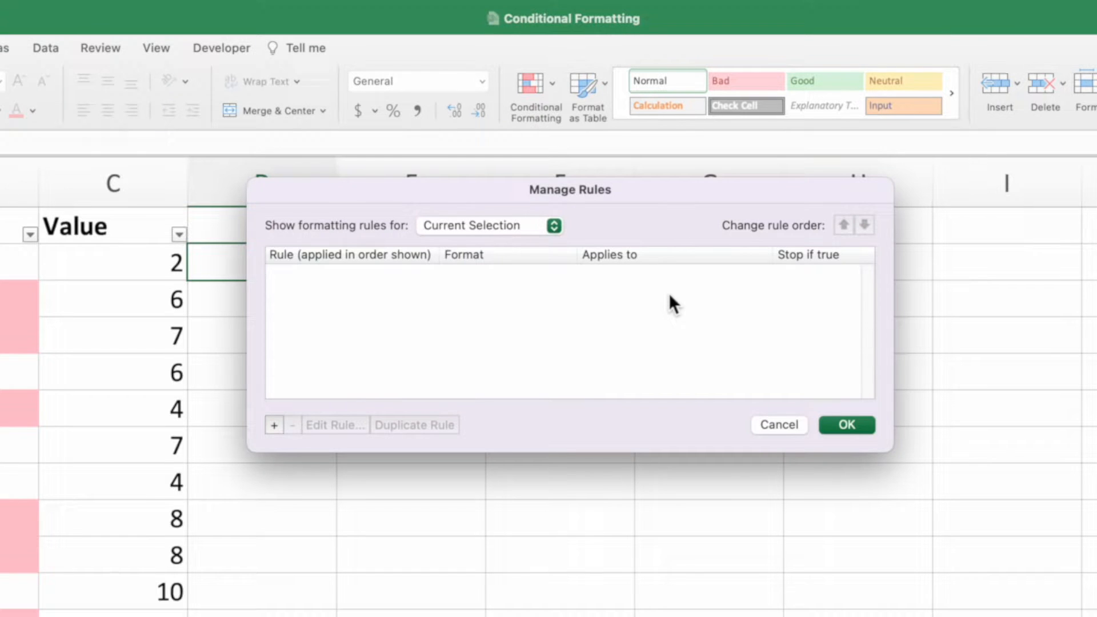
pyautogui.click(777, 425)
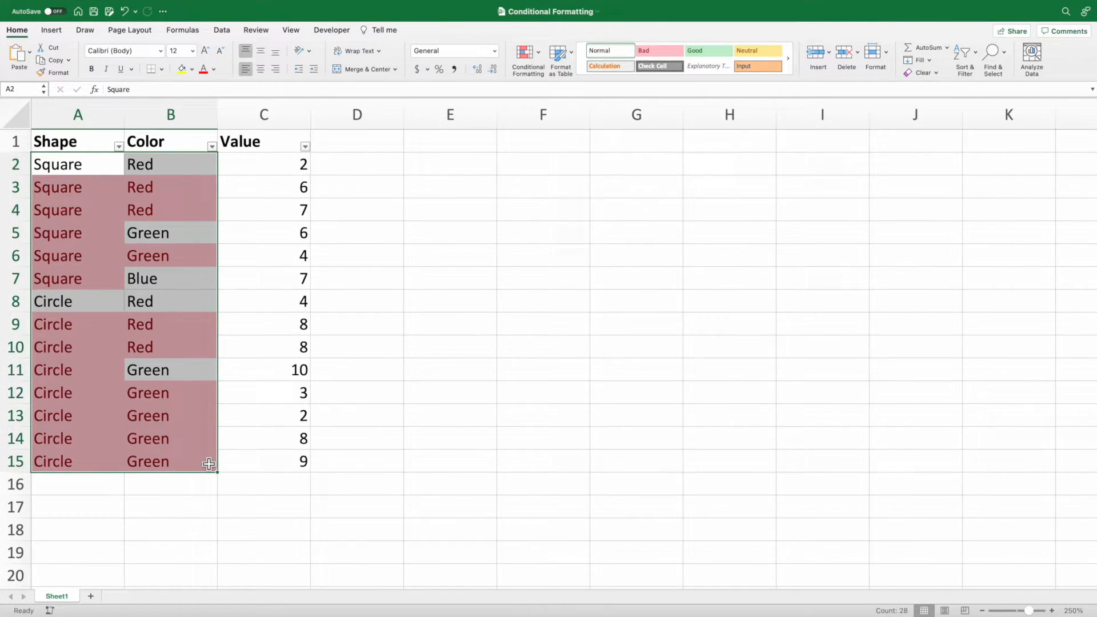
pyautogui.click(527, 56)
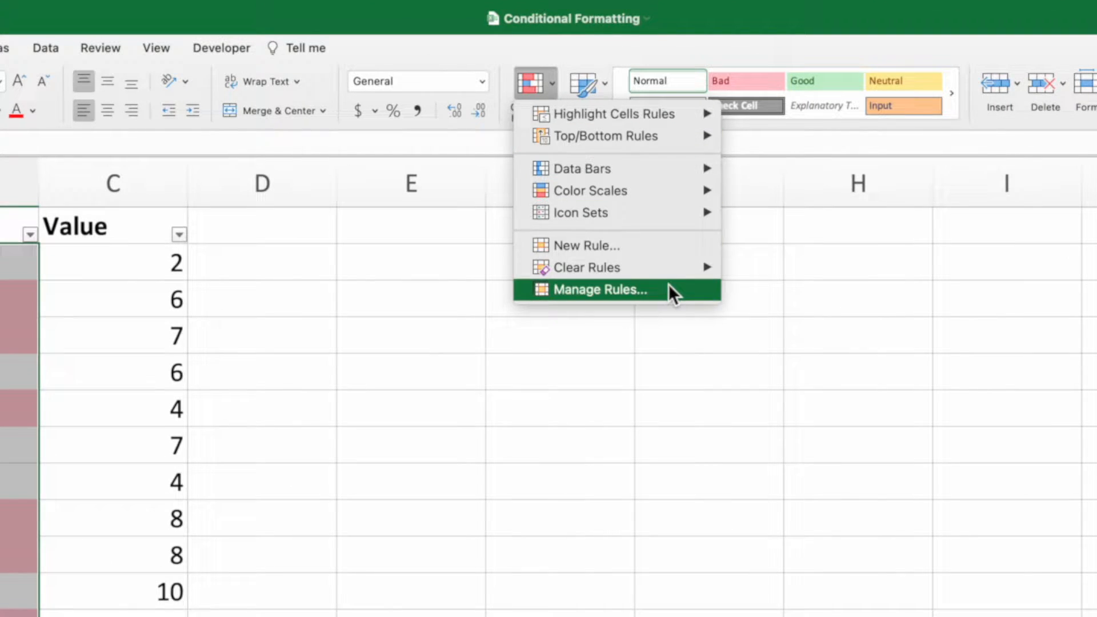
pyautogui.click(599, 289)
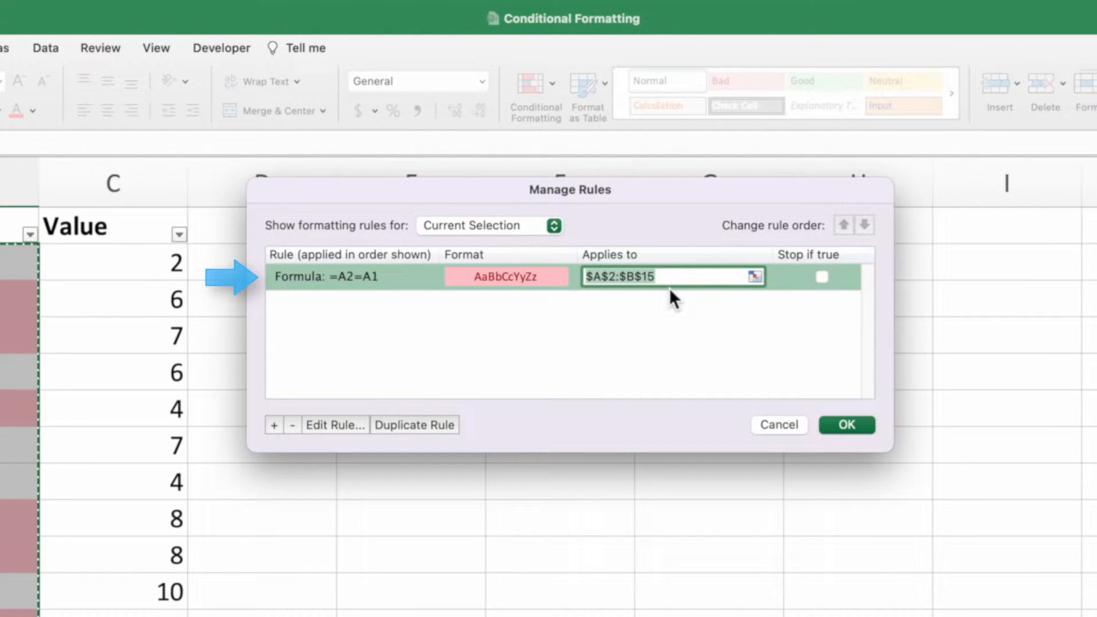
pyautogui.click(336, 424)
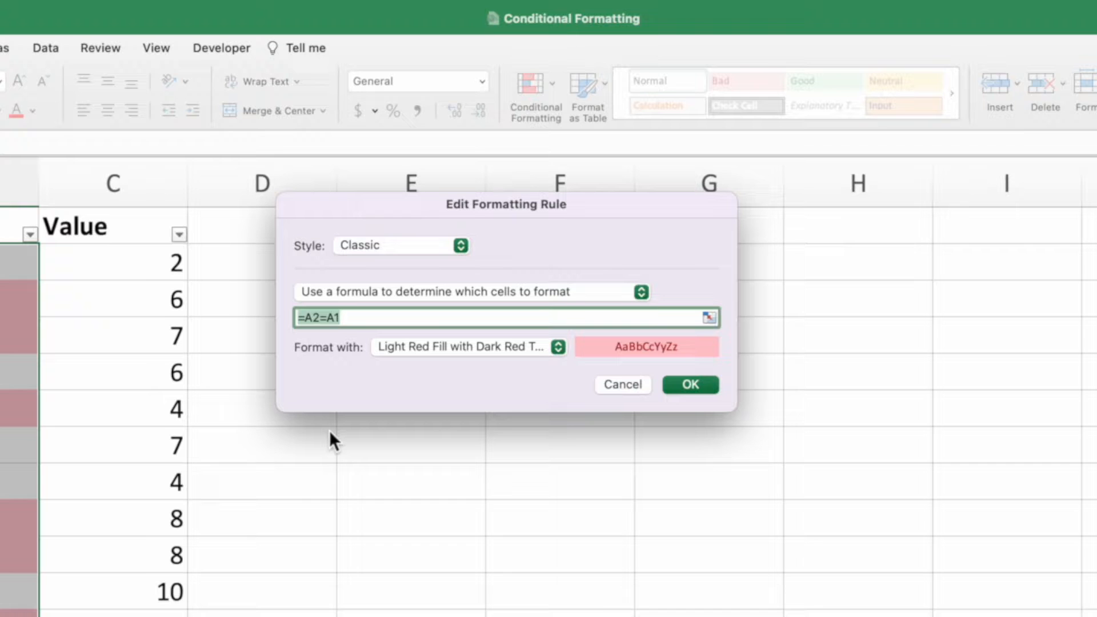
# - Give the rule a Custom Format with white font colour
pyautogui.click(467, 347)
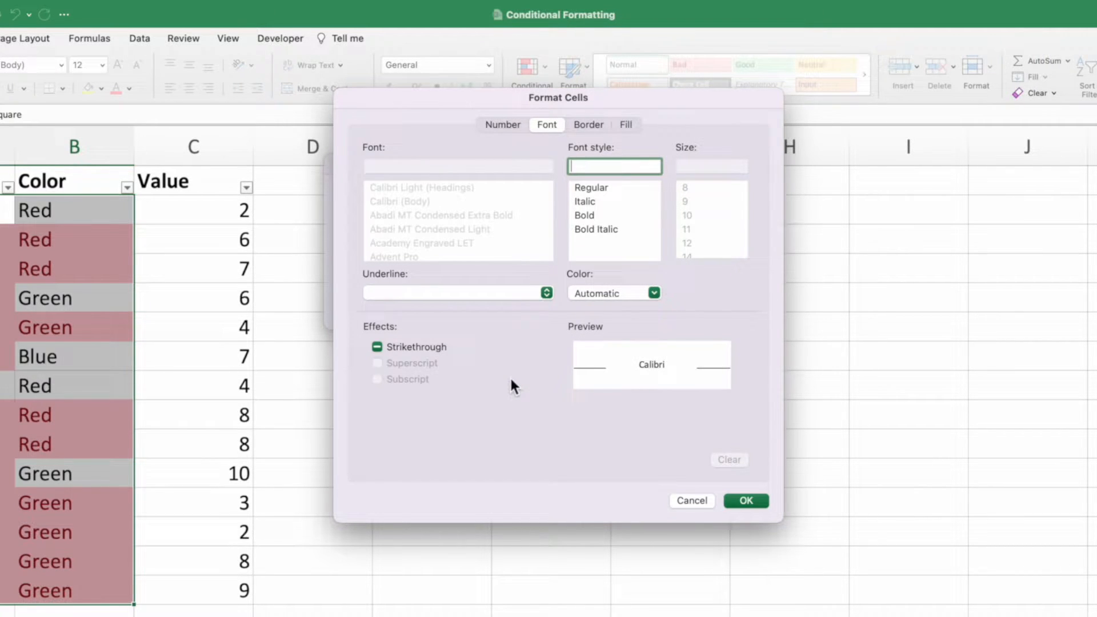
pyautogui.click(653, 293)
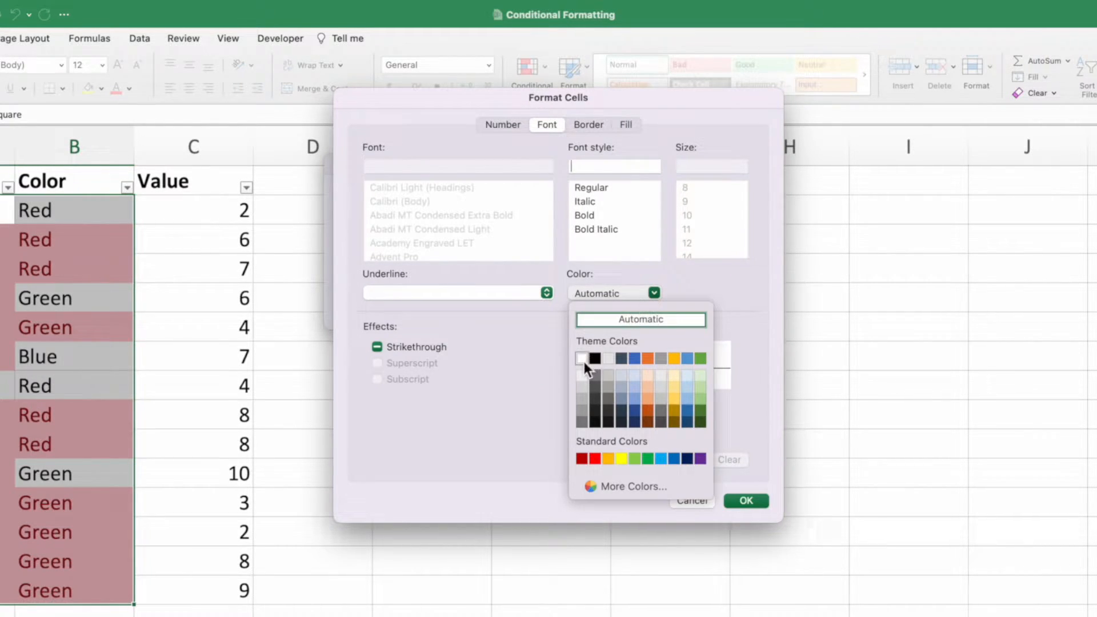
pyautogui.click(583, 358)
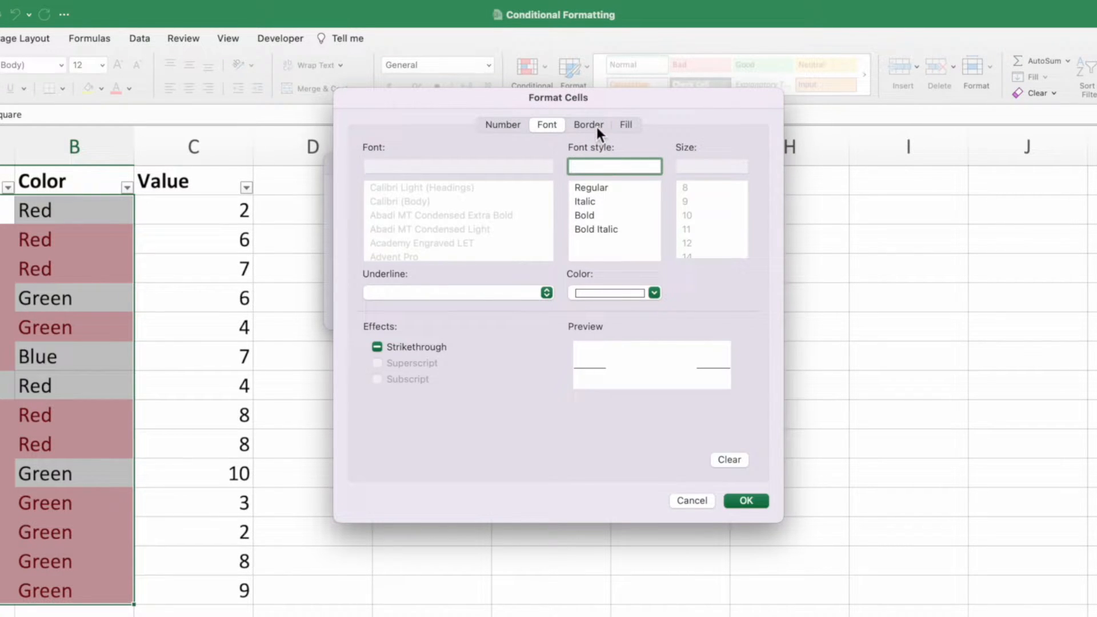
# - Set the format's border line colour to white and confirm both dialogs
pyautogui.click(589, 124)
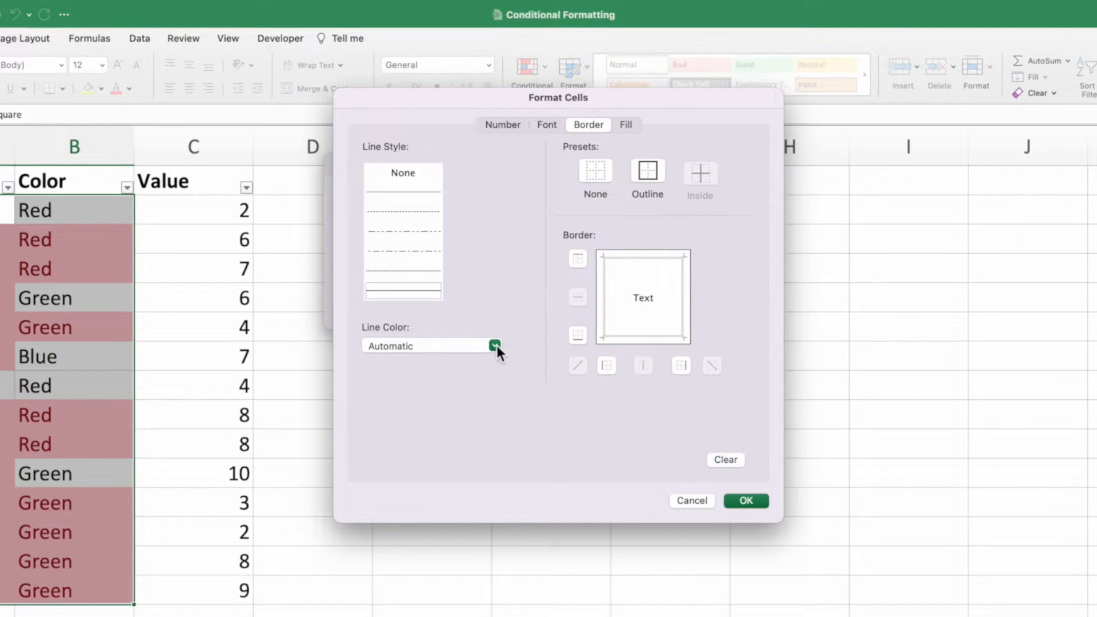
pyautogui.click(494, 345)
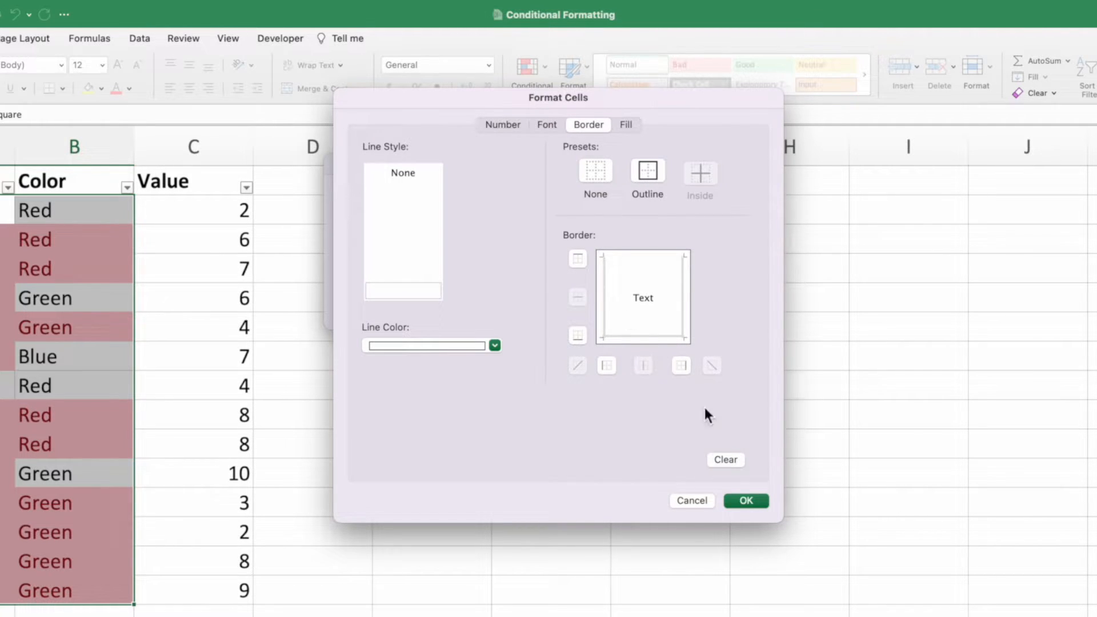
pyautogui.click(745, 500)
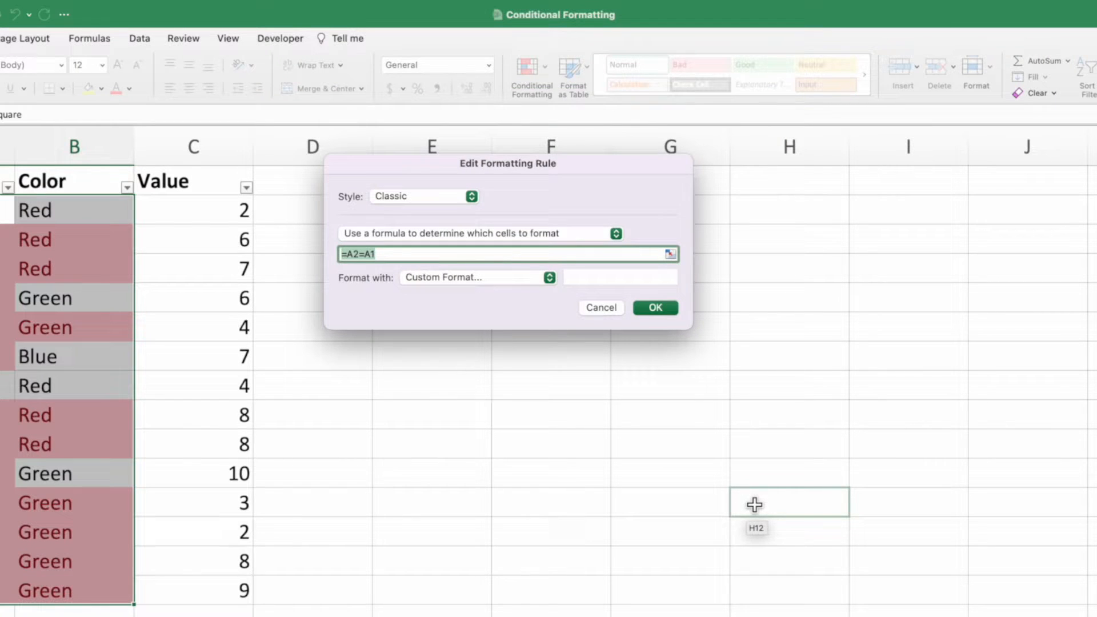
pyautogui.click(654, 308)
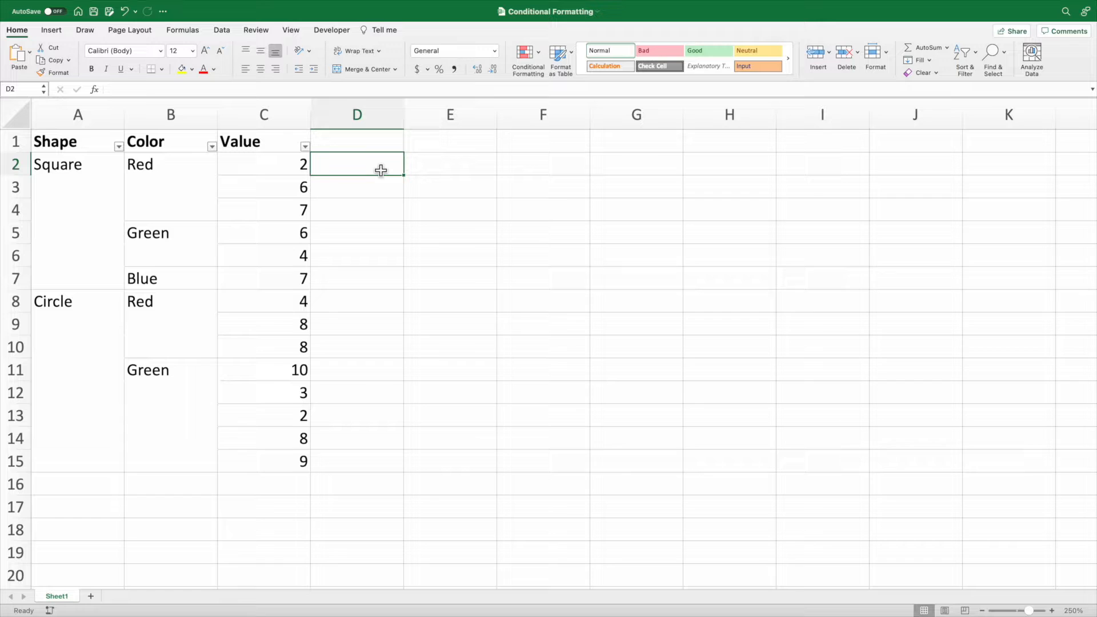
# - Insert a PivotTable beside the data summing Value by Shape (Circle 52, Square 32)
pyautogui.click(21, 58)
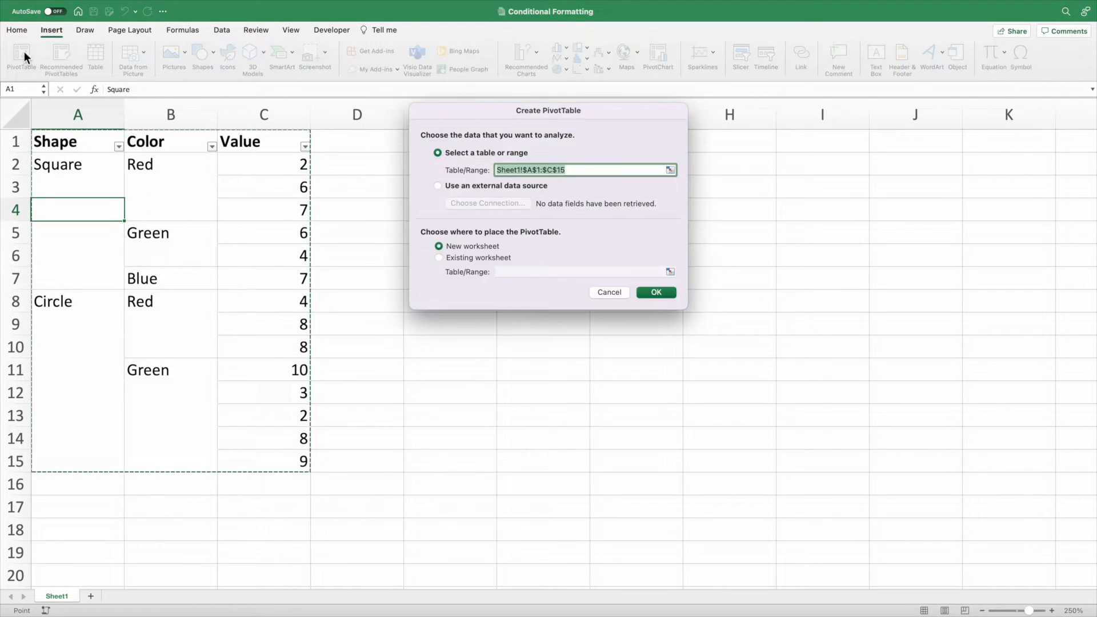
pyautogui.click(655, 293)
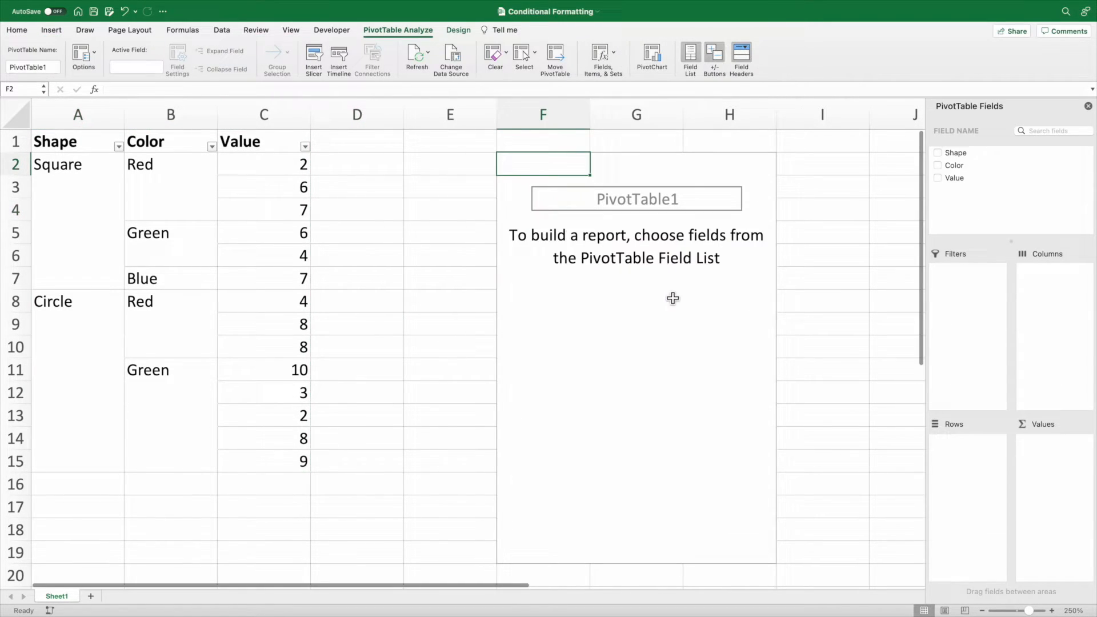
pyautogui.click(938, 152)
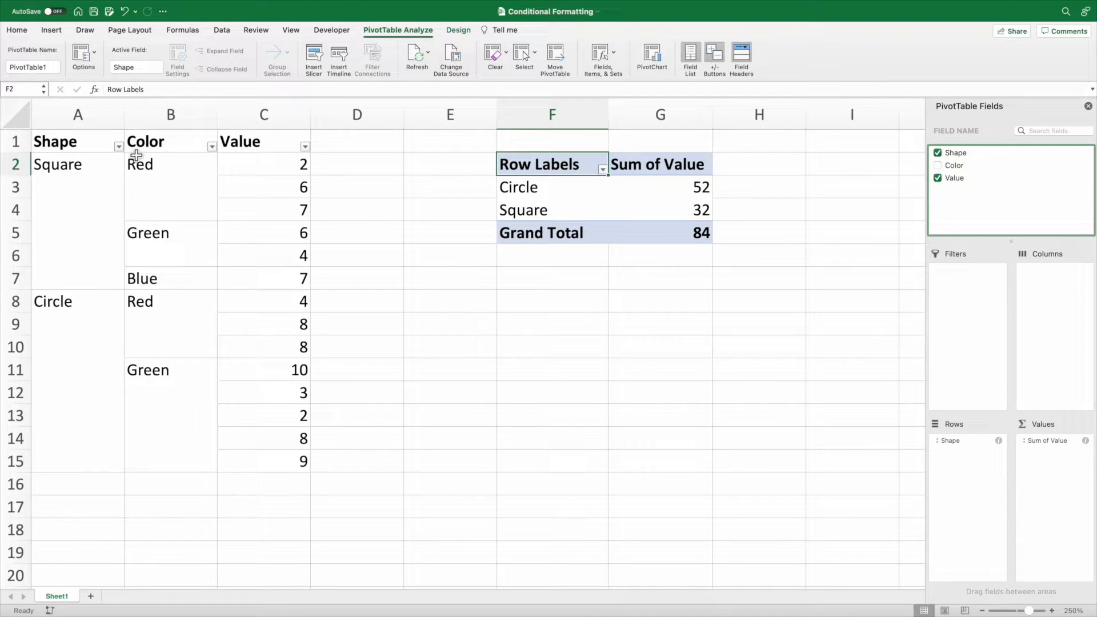
pyautogui.click(603, 169)
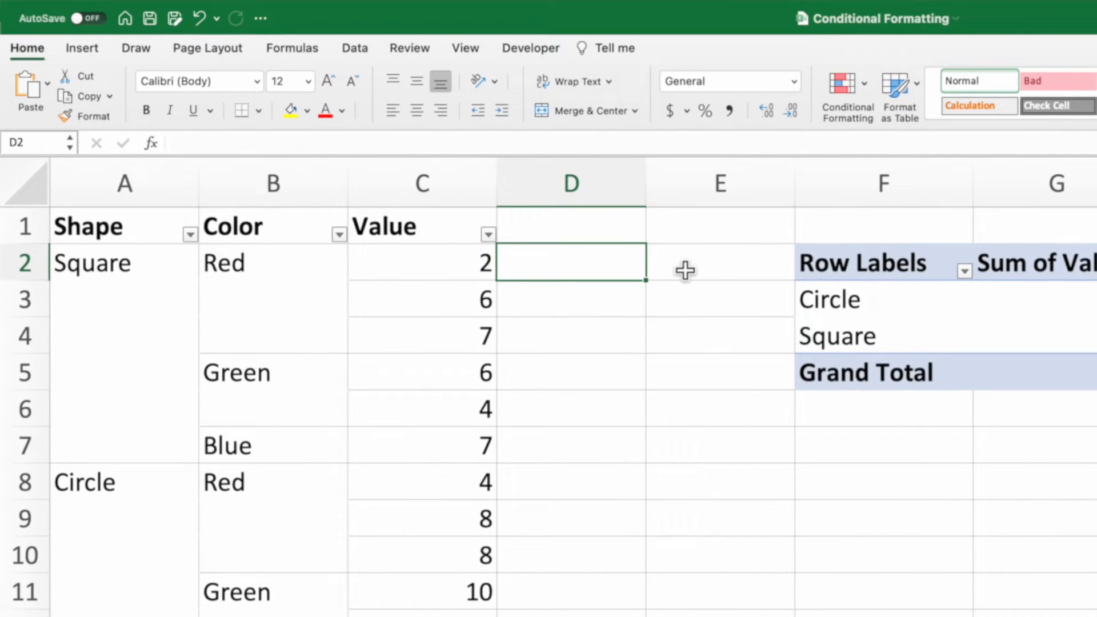
# - Enter =SUBTOTAL(3,A1) in D2 to count whether A1 is visible
pyautogui.write('=S')
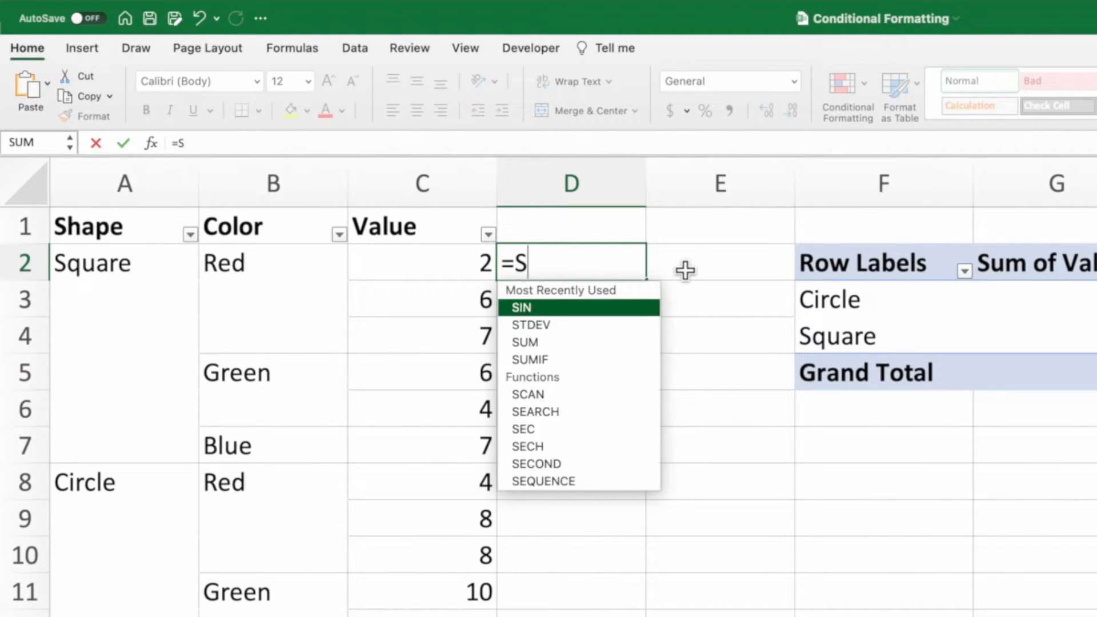
pyautogui.write('UBTOTAL')
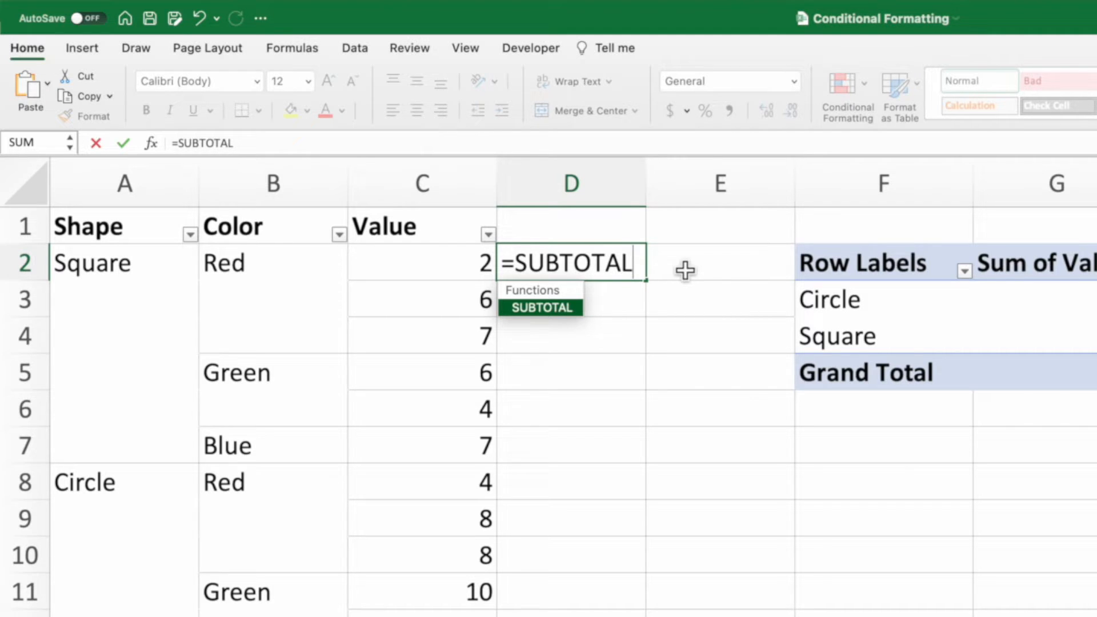
pyautogui.write('(')
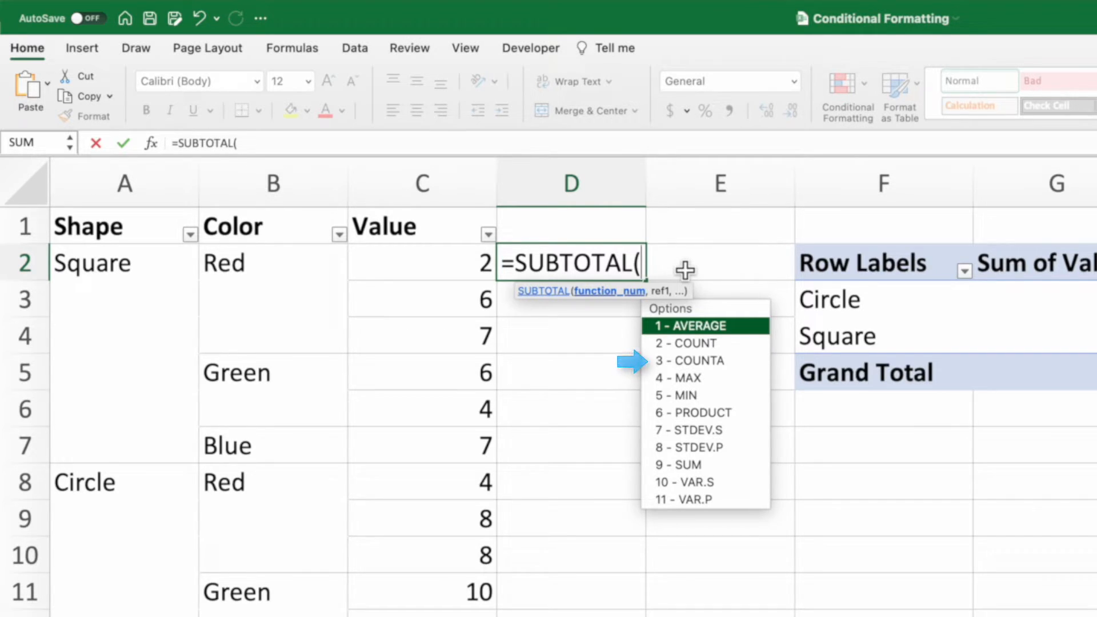
pyautogui.write('3')
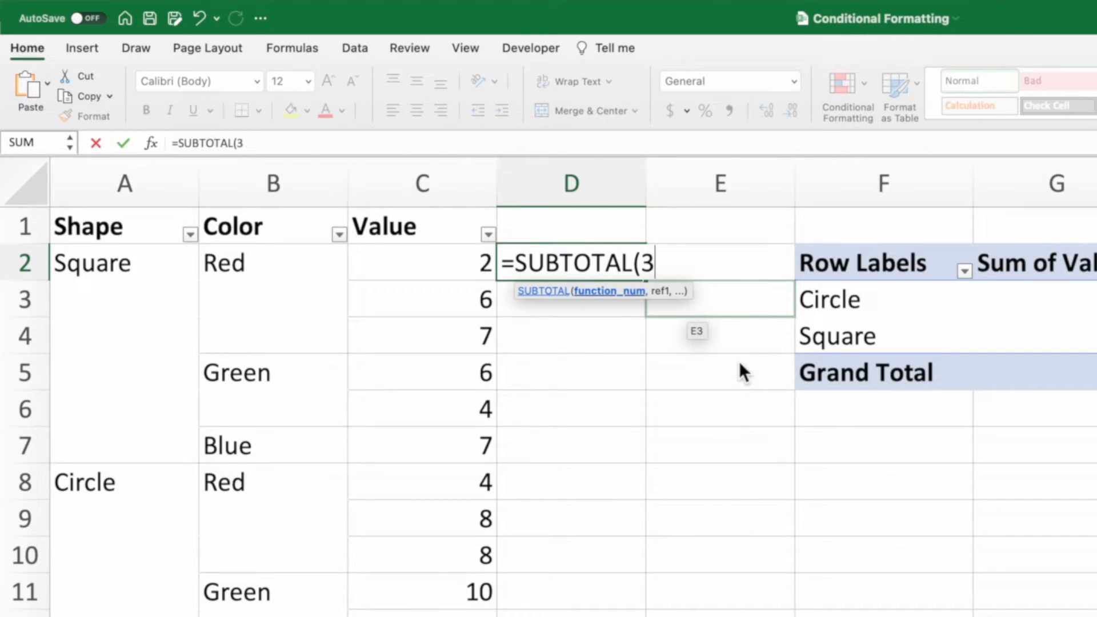
pyautogui.write(',')
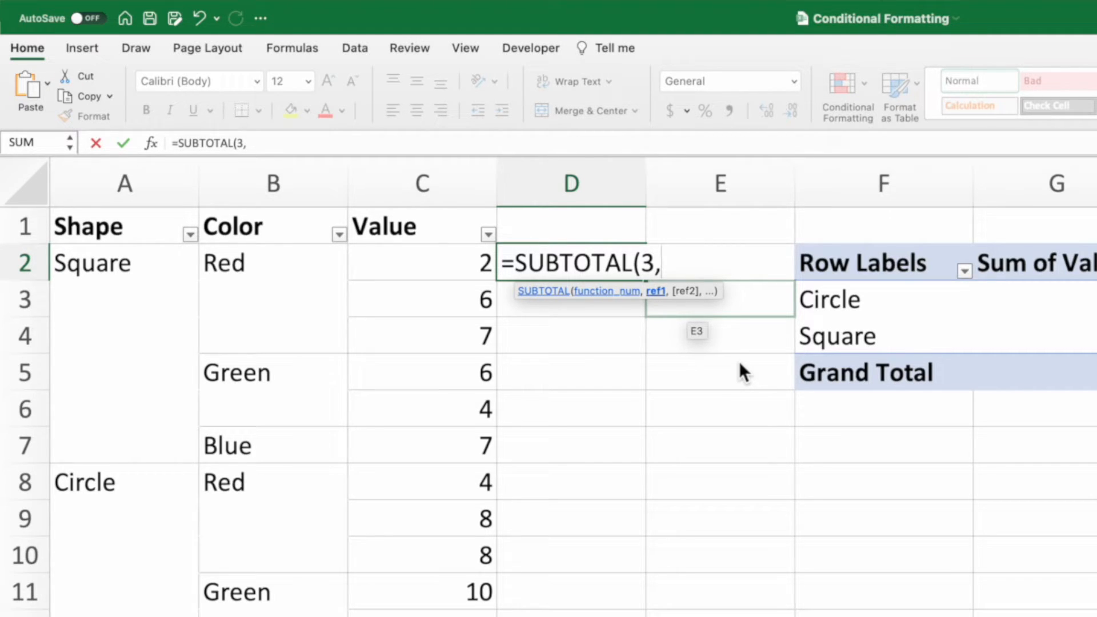
pyautogui.moveTo(299, 243)
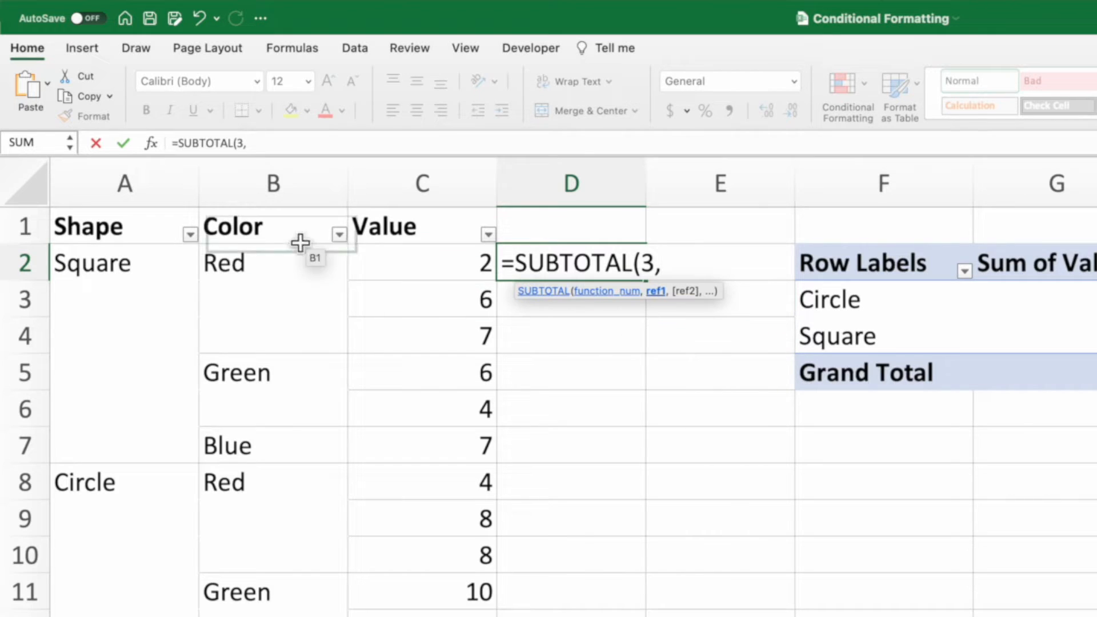
pyautogui.click(124, 225)
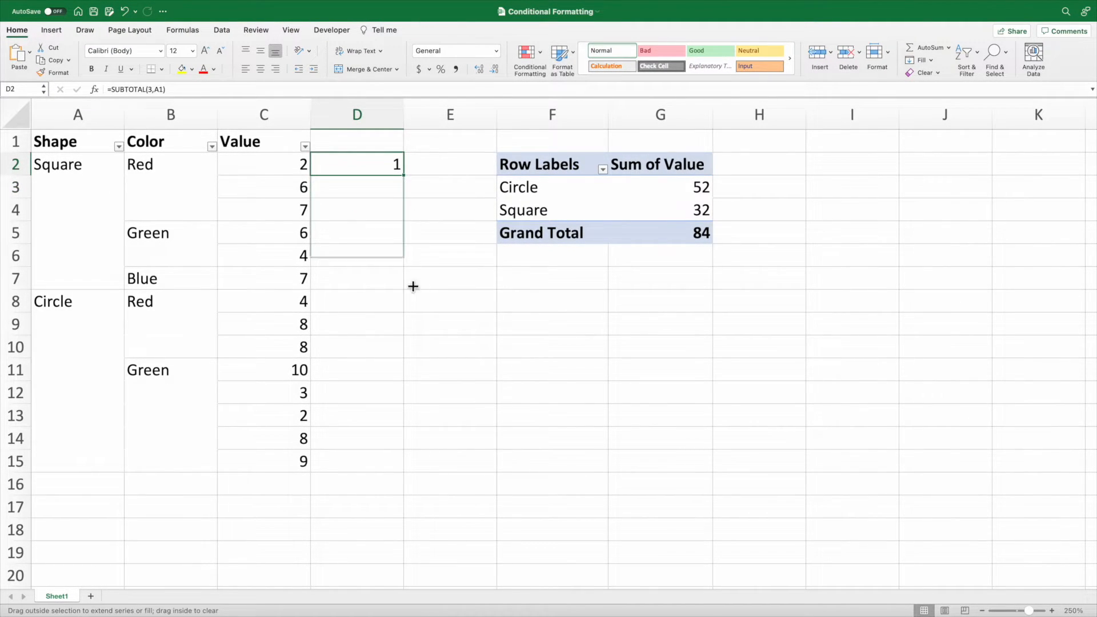
# - Fill the SUBTOTAL formula from D2 down to D15
pyautogui.moveTo(356, 164); pyautogui.dragTo(357, 461)
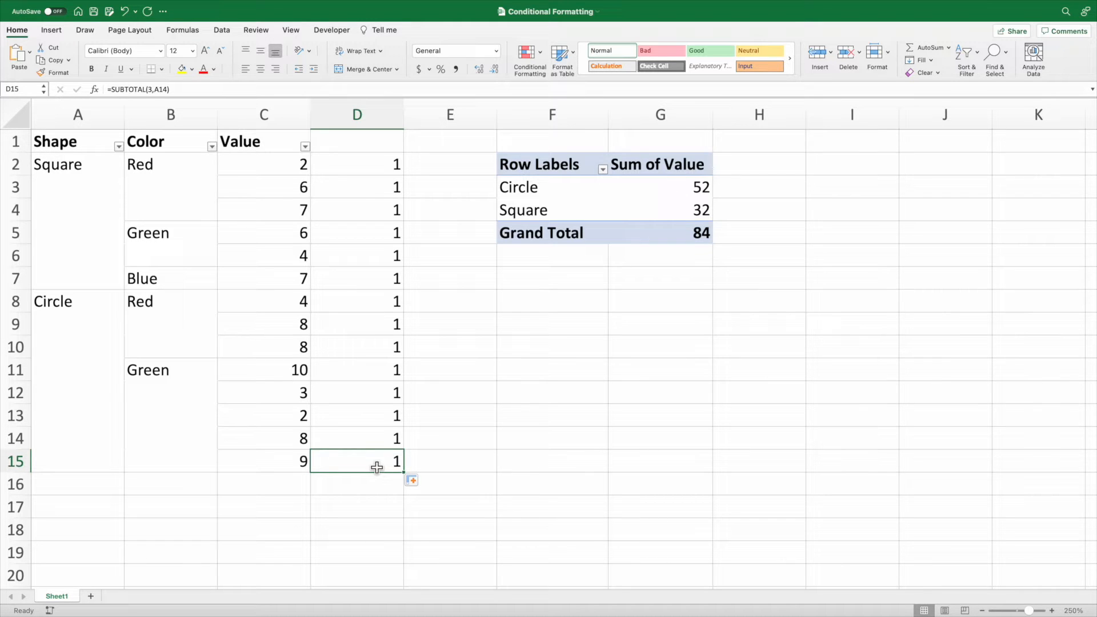
pyautogui.moveTo(128, 156)
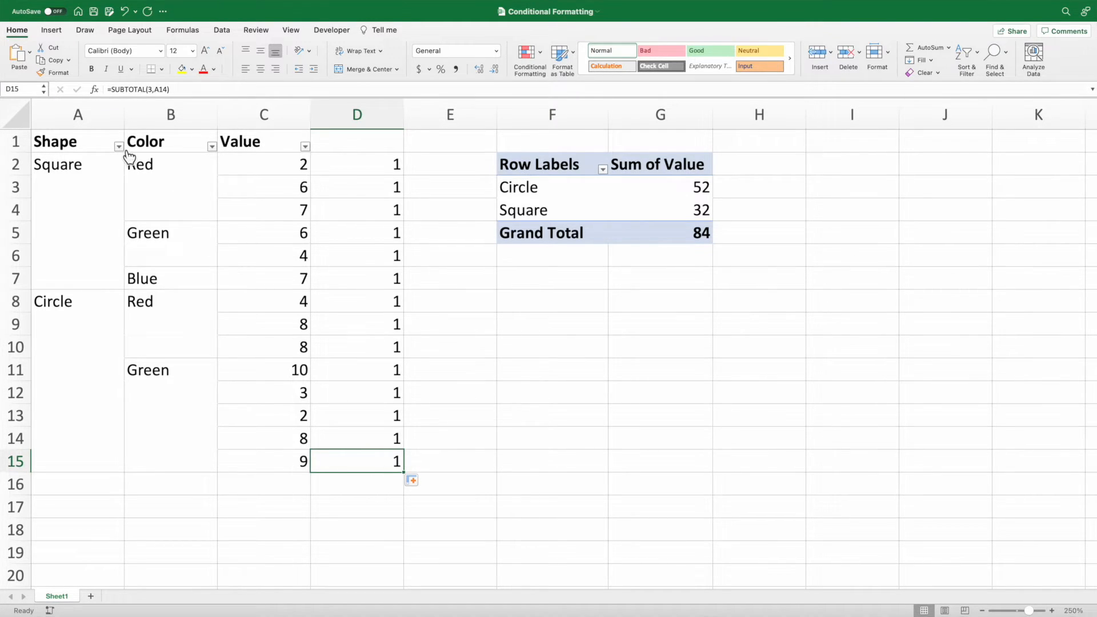
pyautogui.click(119, 146)
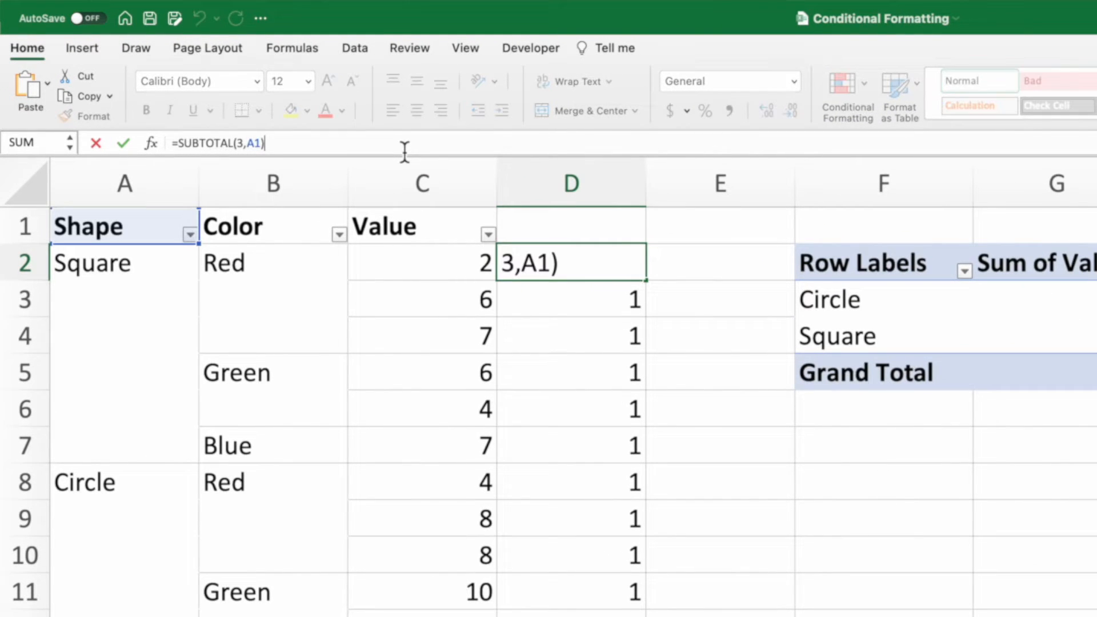
# - Append =0 to the SUBTOTAL formula, then test by filtering out Circle rows
pyautogui.write('=0')
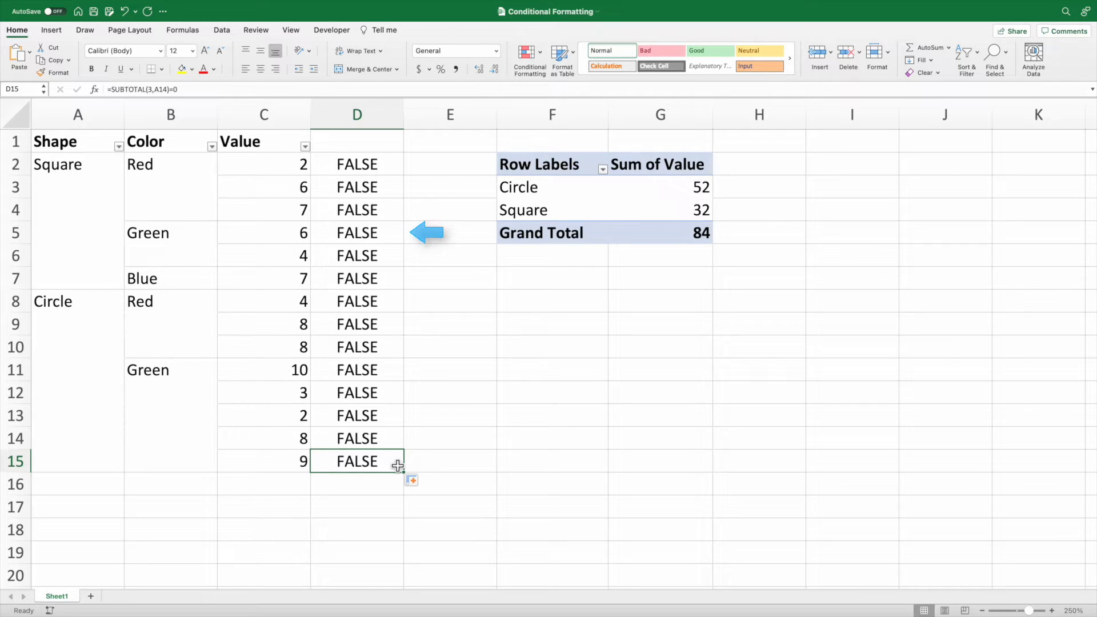
pyautogui.click(119, 147)
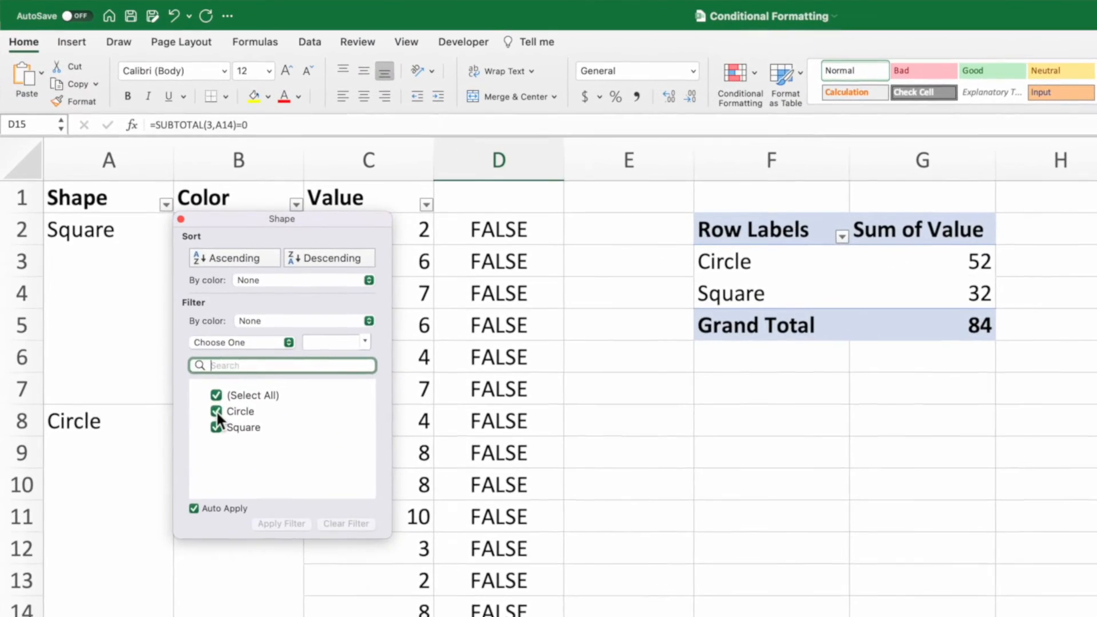
pyautogui.click(281, 523)
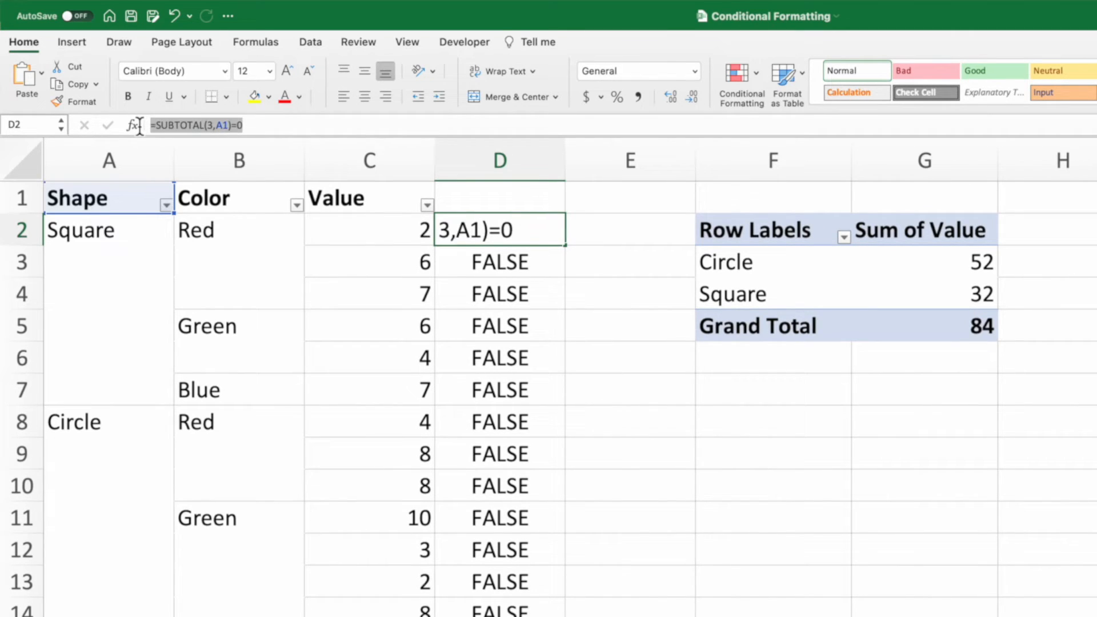
# - Start a classic formula rule with =SUBTOTAL(3,A1)=0 and choose Custom Format
pyautogui.press('Escape')
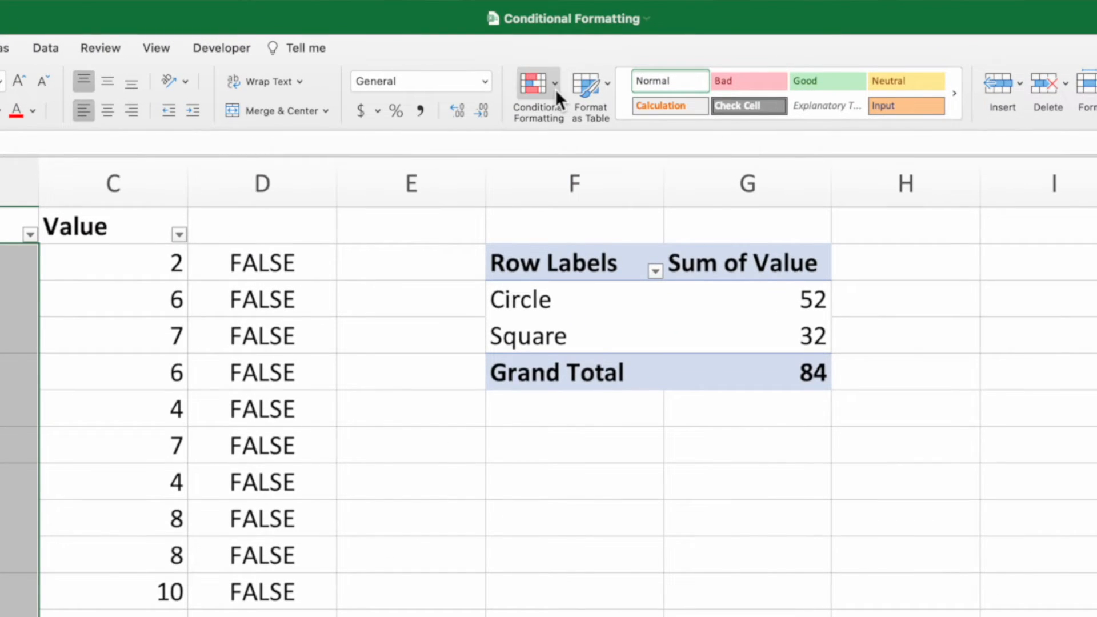
pyautogui.click(537, 94)
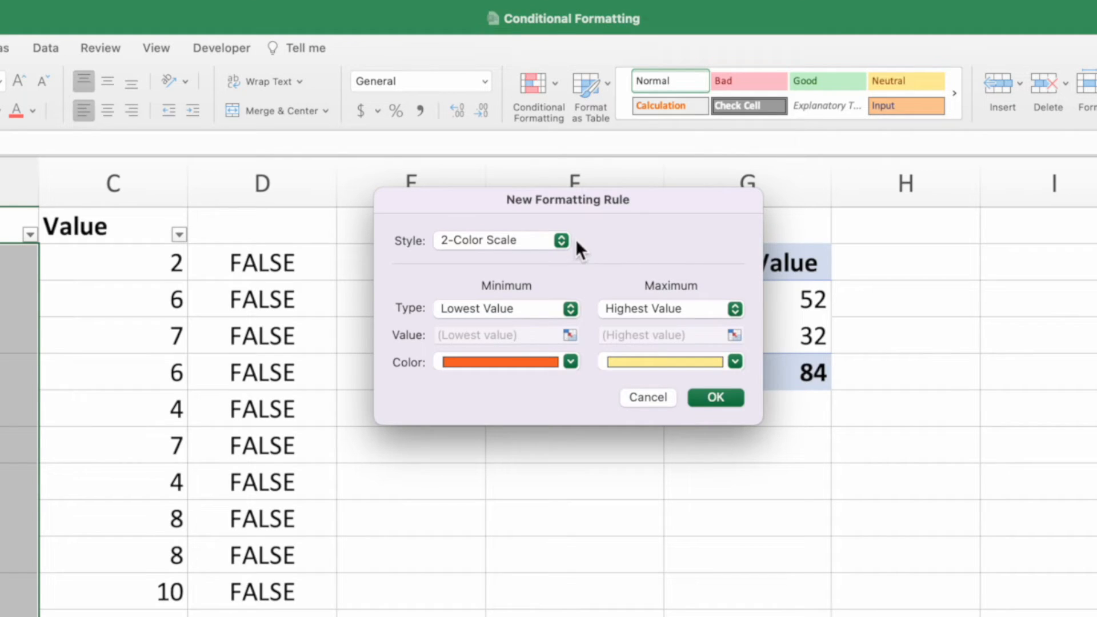
pyautogui.click(499, 240)
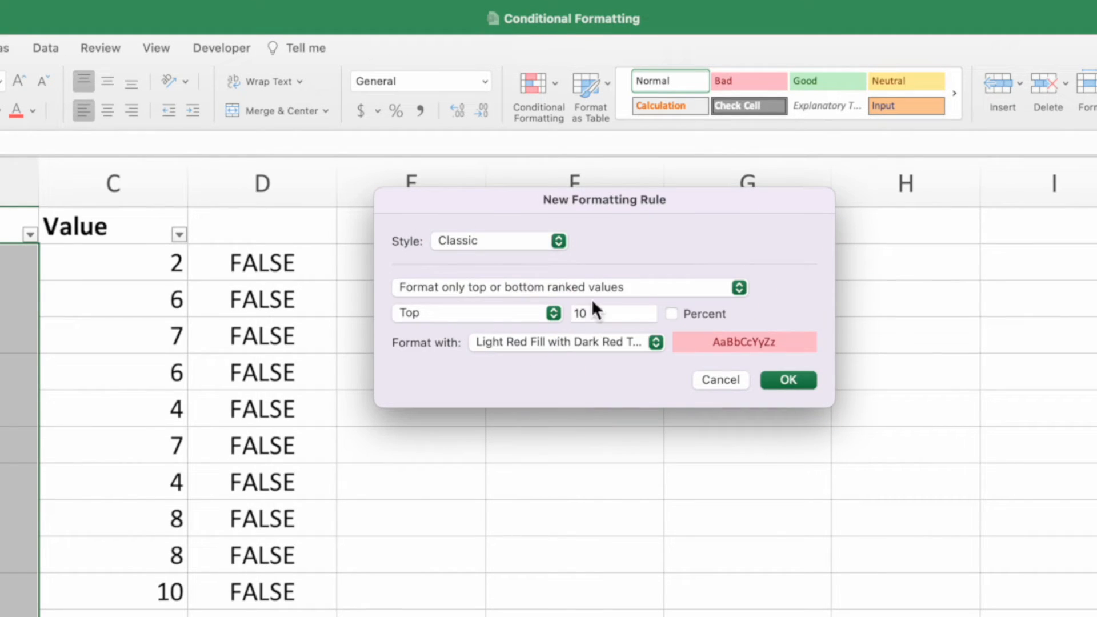
pyautogui.click(571, 287)
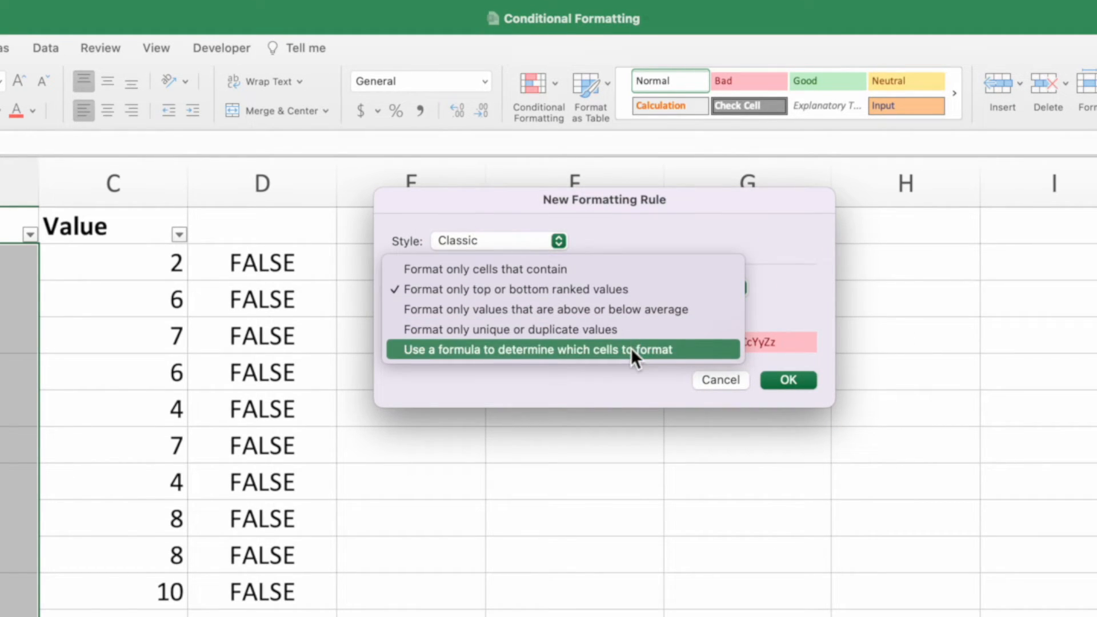
pyautogui.click(535, 349)
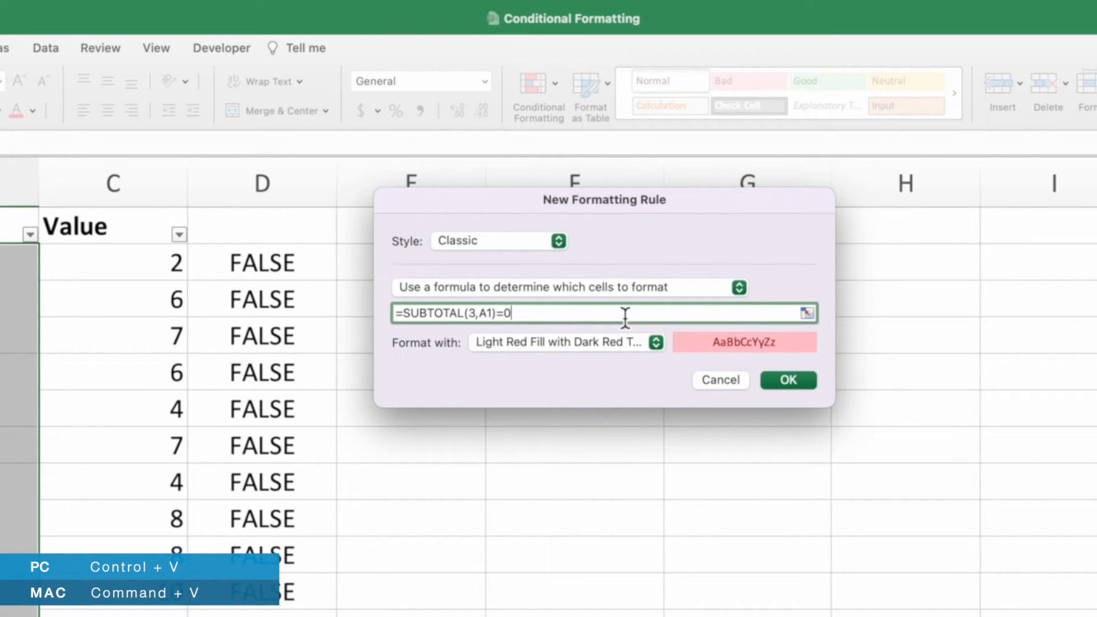
pyautogui.click(565, 342)
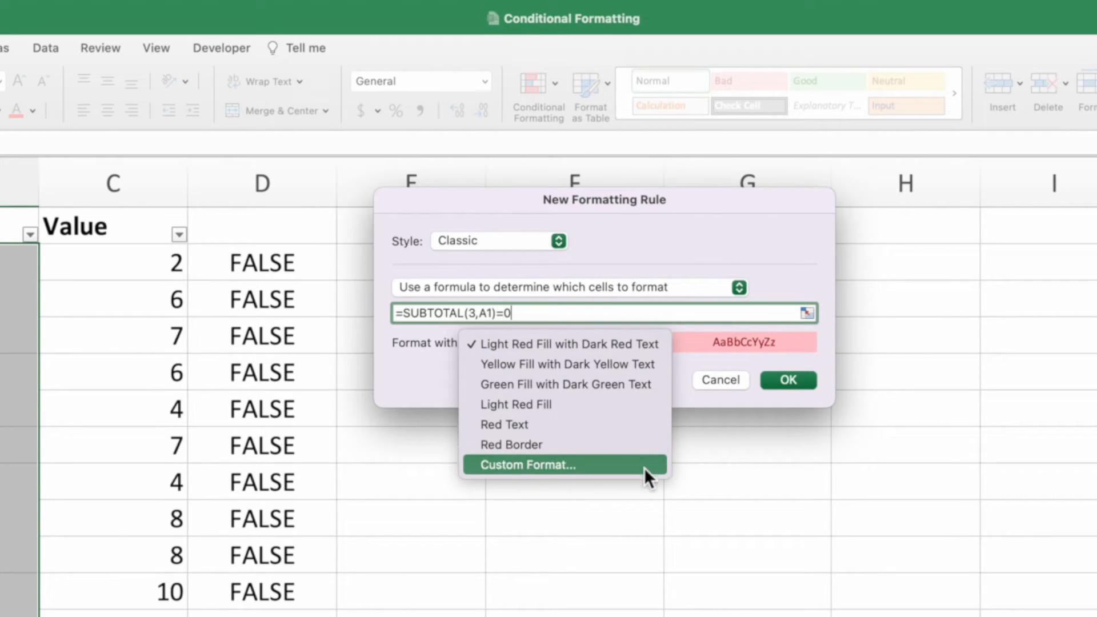
pyautogui.click(527, 464)
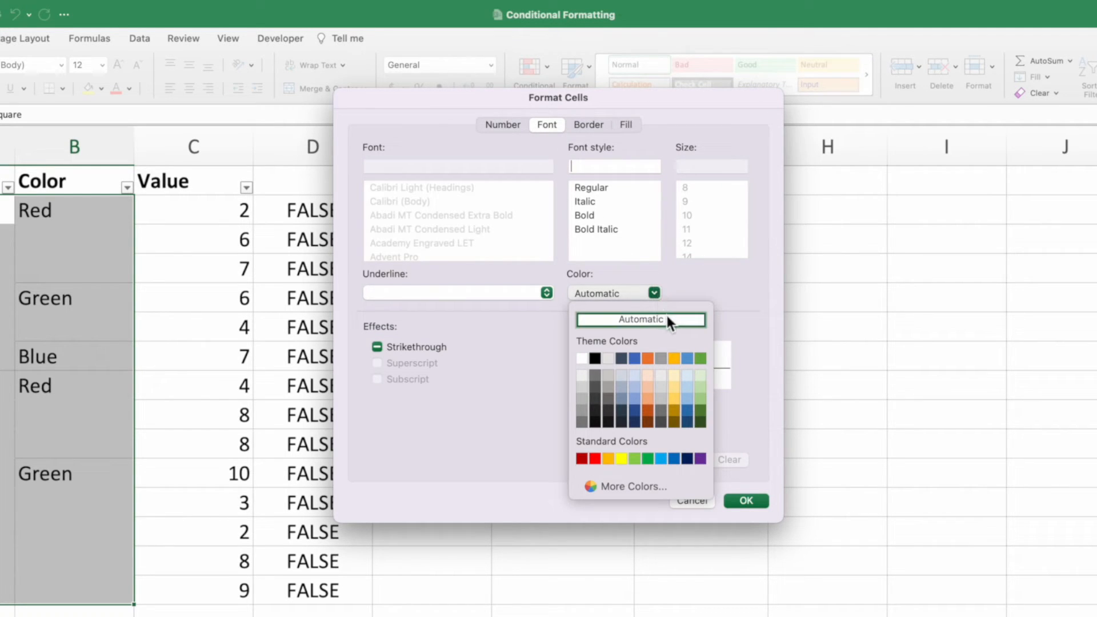
# - Format the SUBTOTAL rule with automatic font colour and a grey top border
pyautogui.click(640, 319)
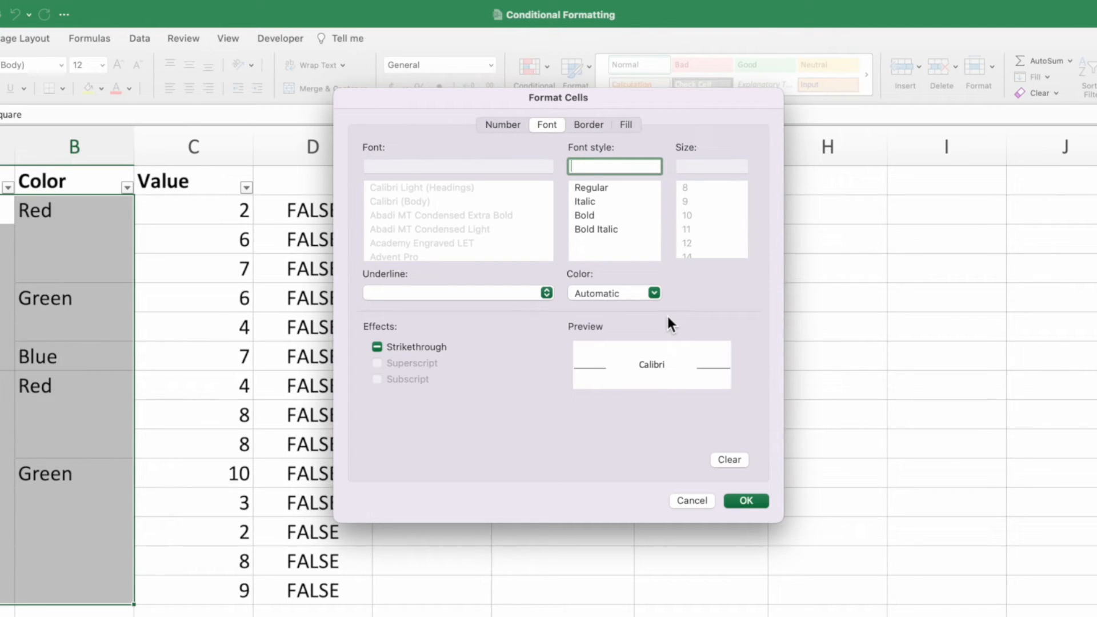
pyautogui.click(588, 124)
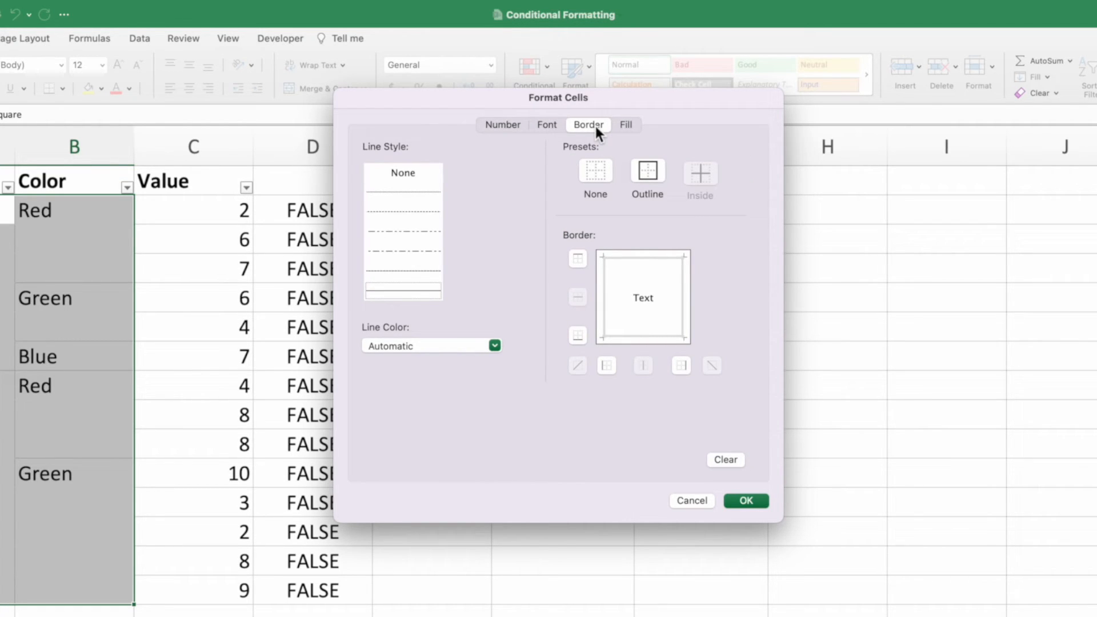
pyautogui.moveTo(549, 261)
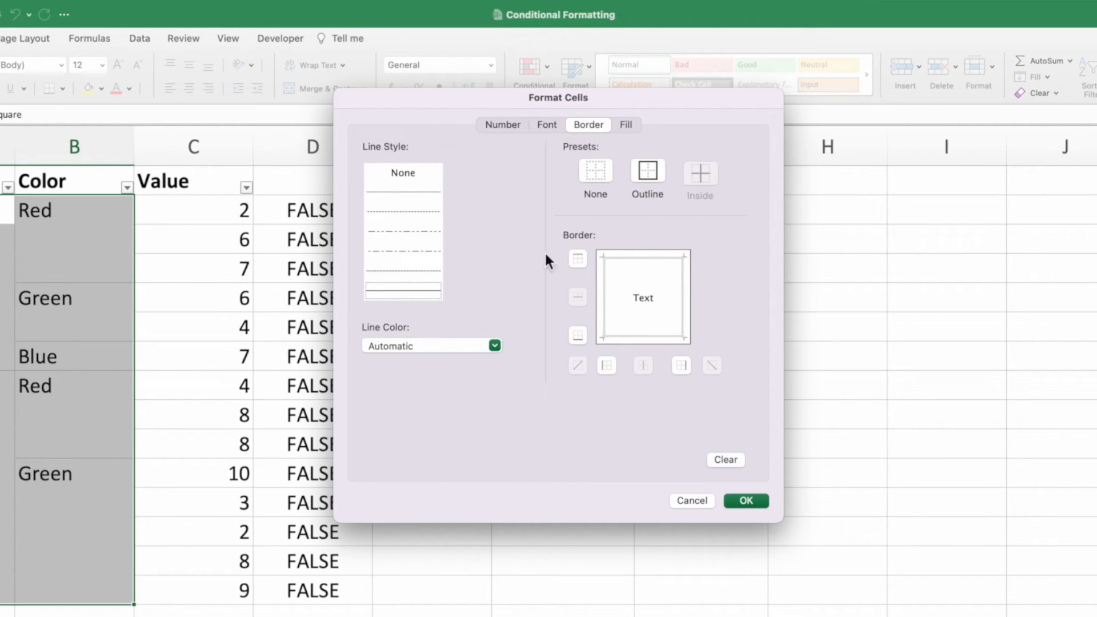
pyautogui.click(493, 346)
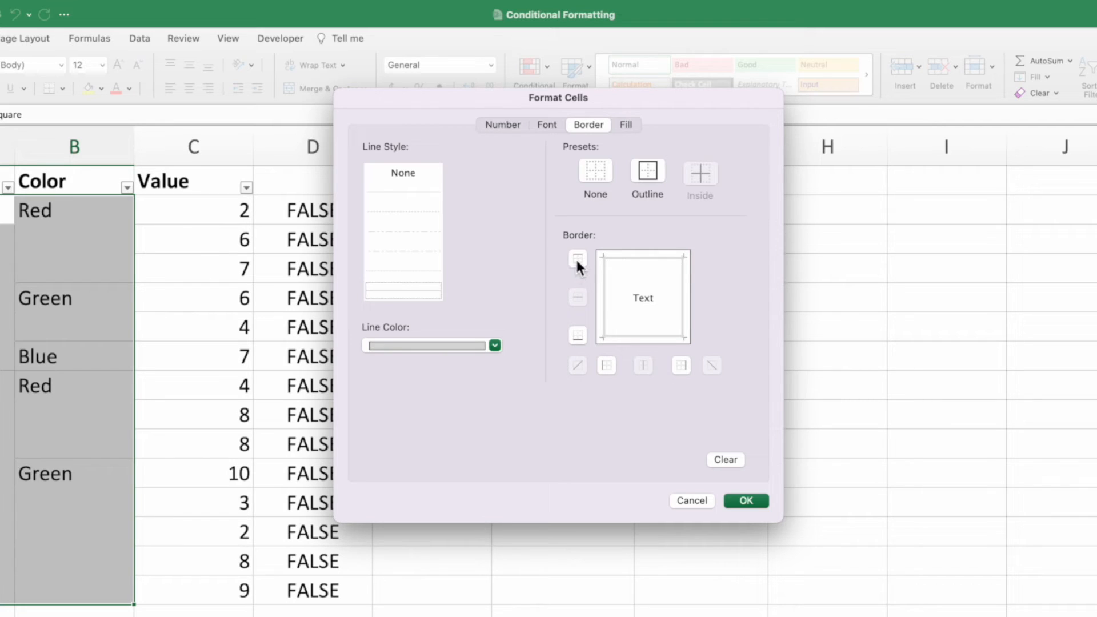
pyautogui.click(577, 258)
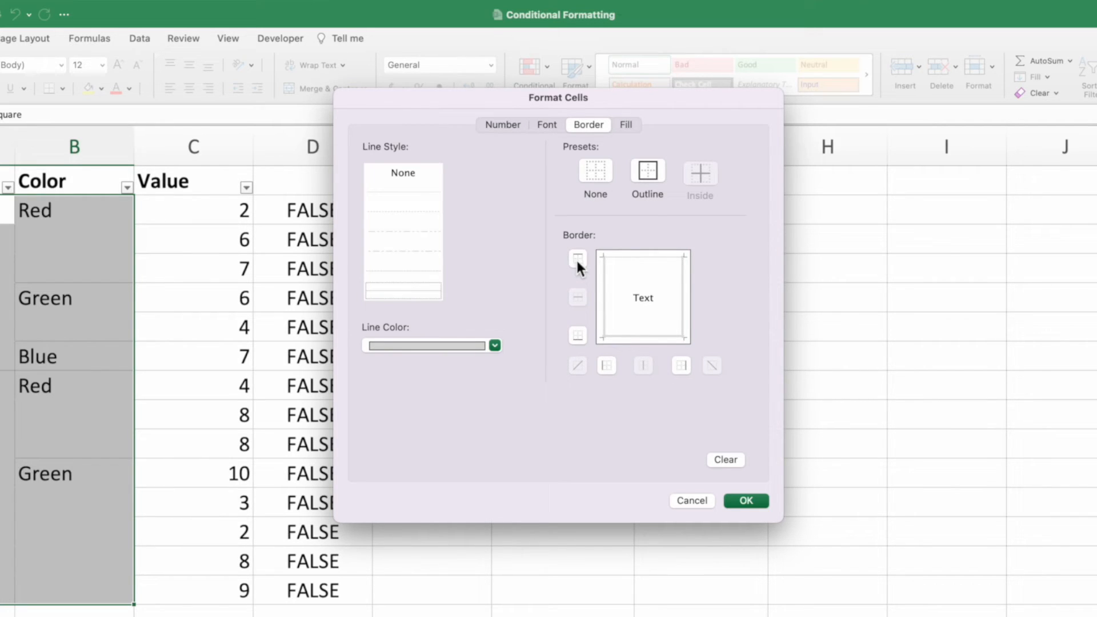
pyautogui.click(745, 501)
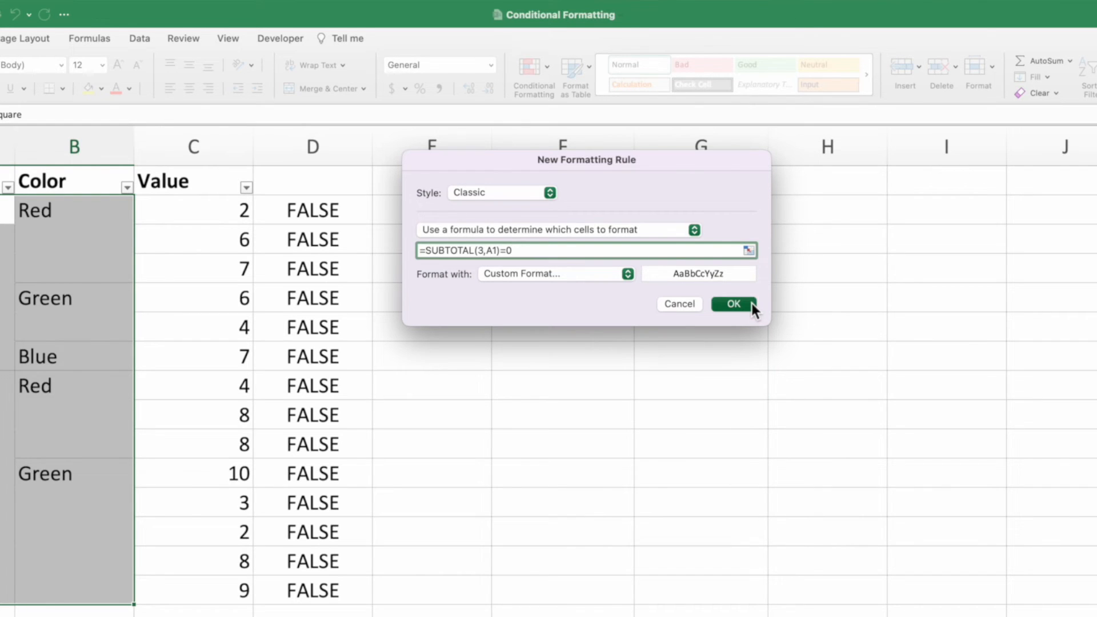
# - Apply the new formatting rule and delete helper column D
pyautogui.click(732, 303)
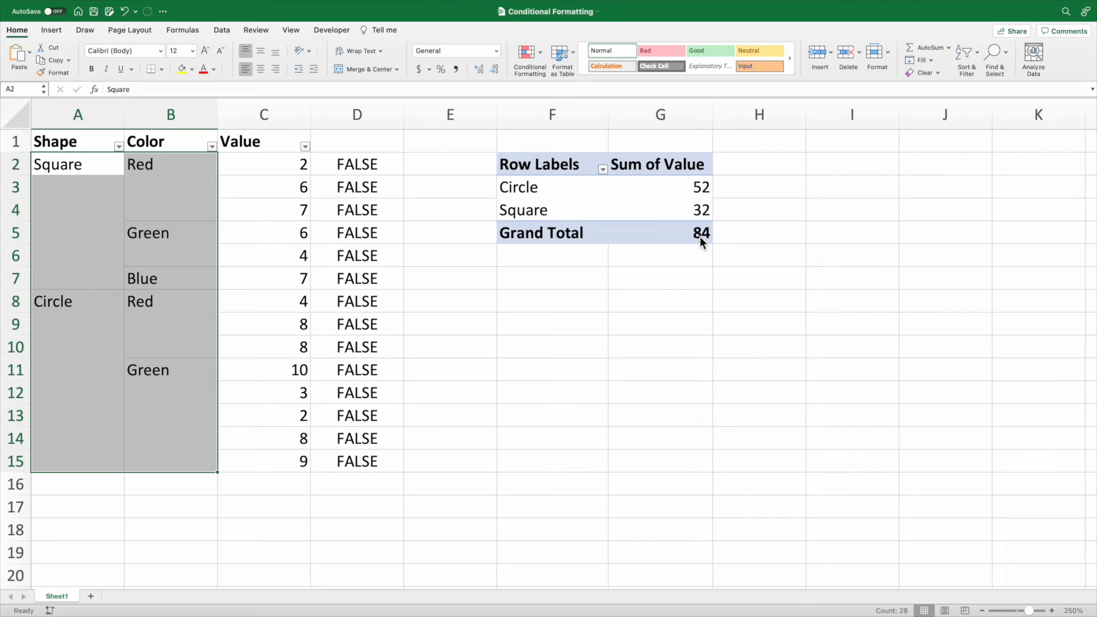
pyautogui.click(357, 115)
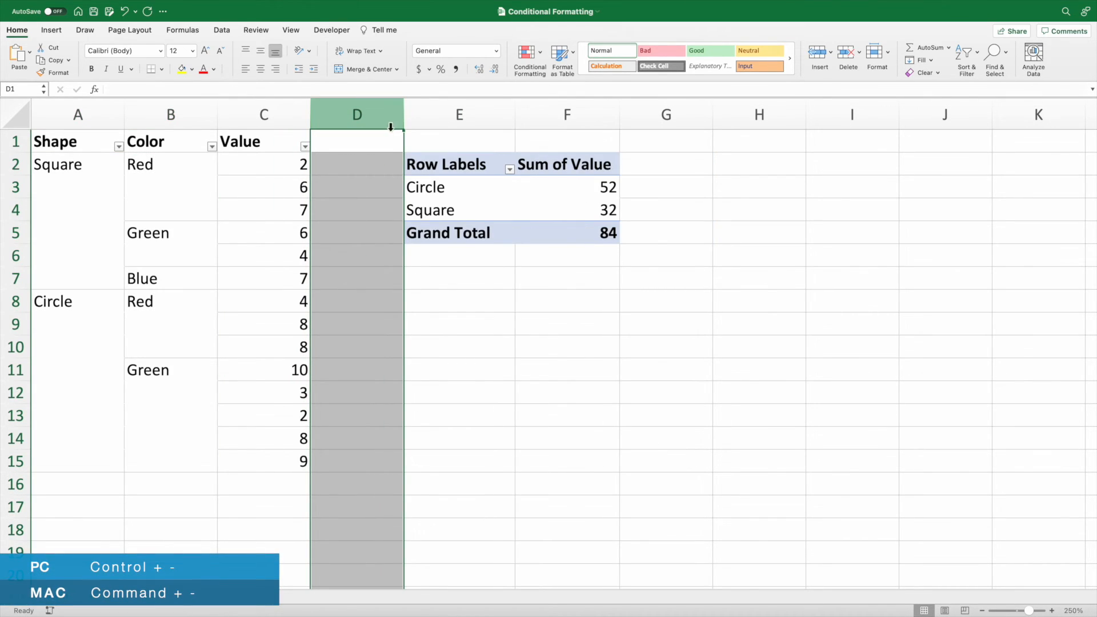
pyautogui.click(356, 164)
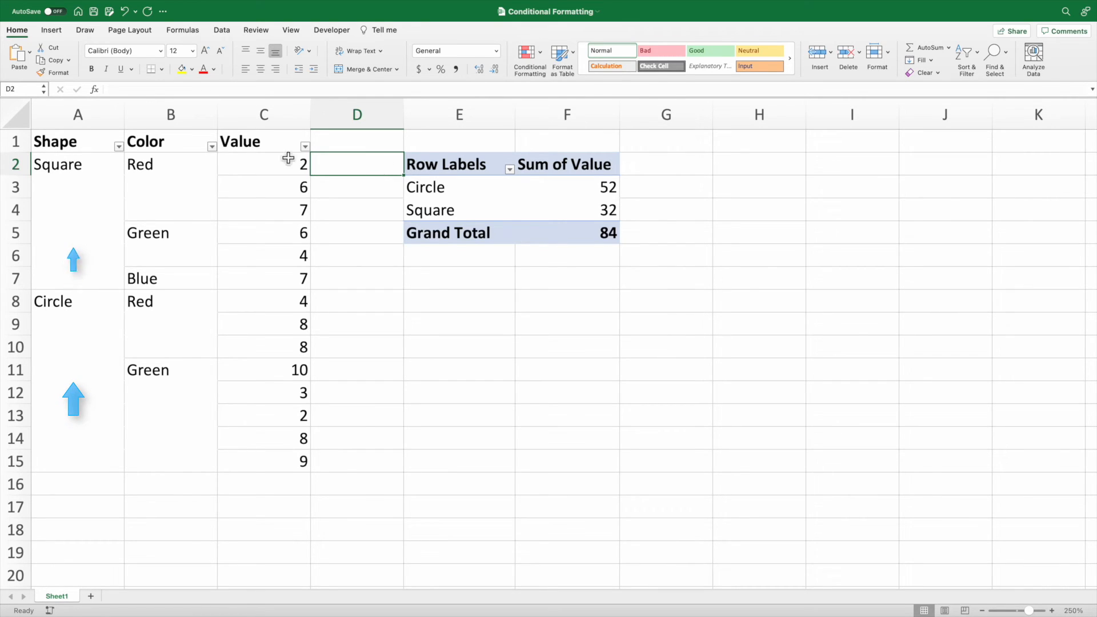
# - Test a Green filter on Color, then enter =SUM(C2:C15) for the total
pyautogui.click(212, 146)
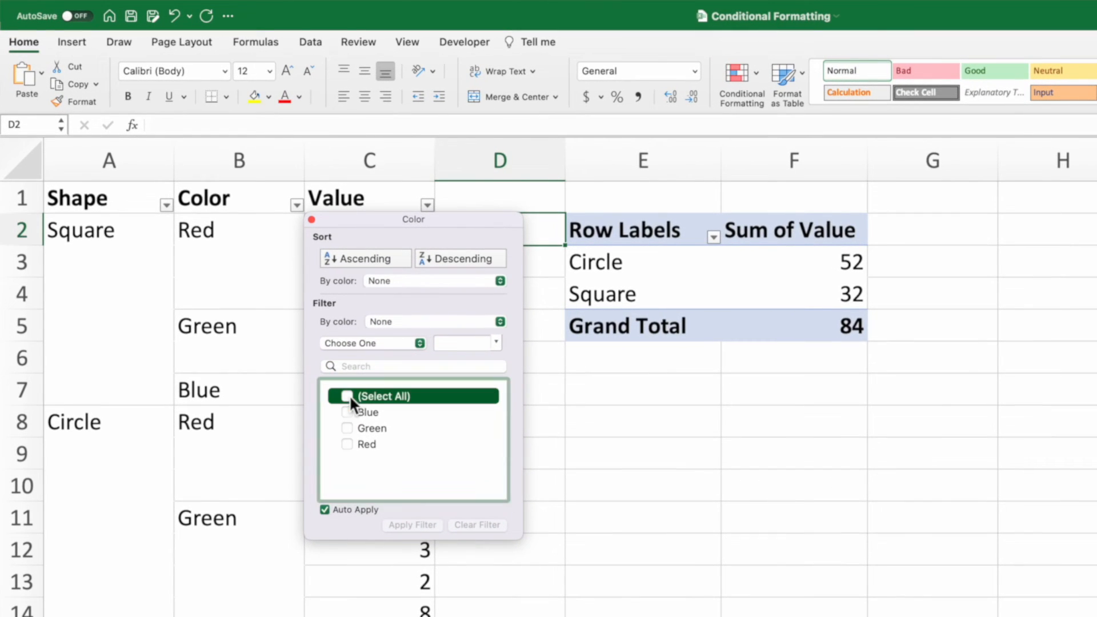
pyautogui.click(347, 469)
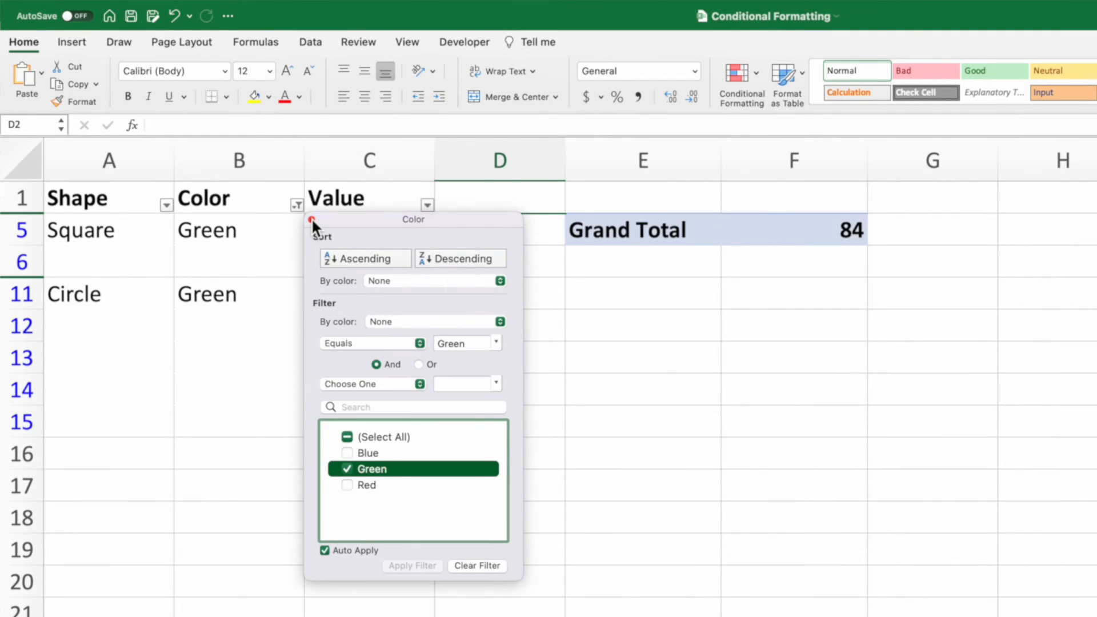
pyautogui.click(312, 219)
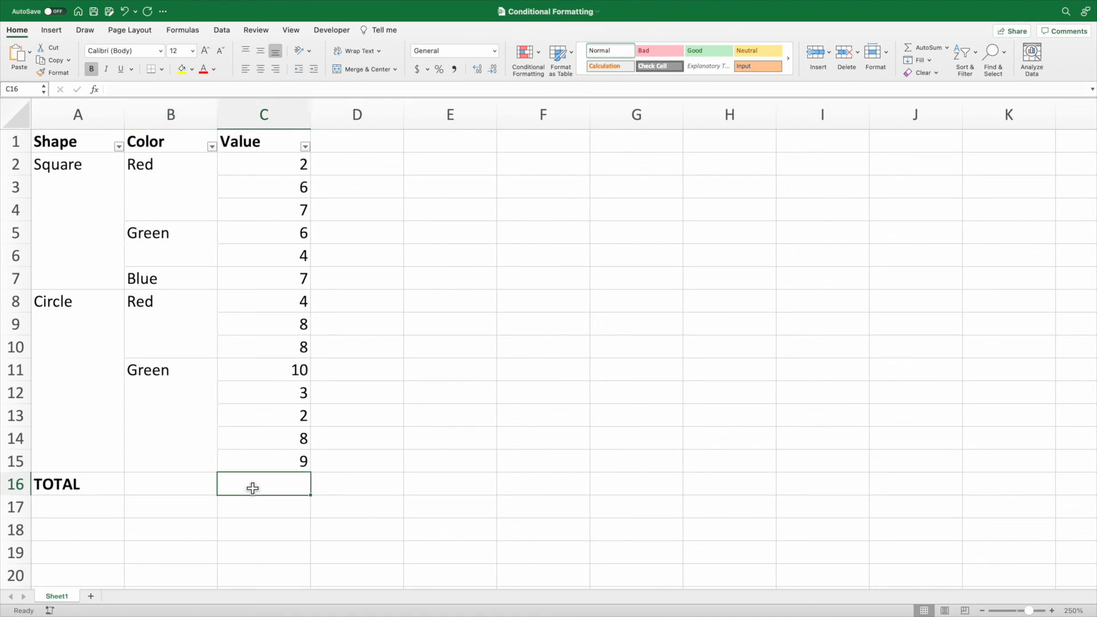
pyautogui.write('=SUM(C2:C15')
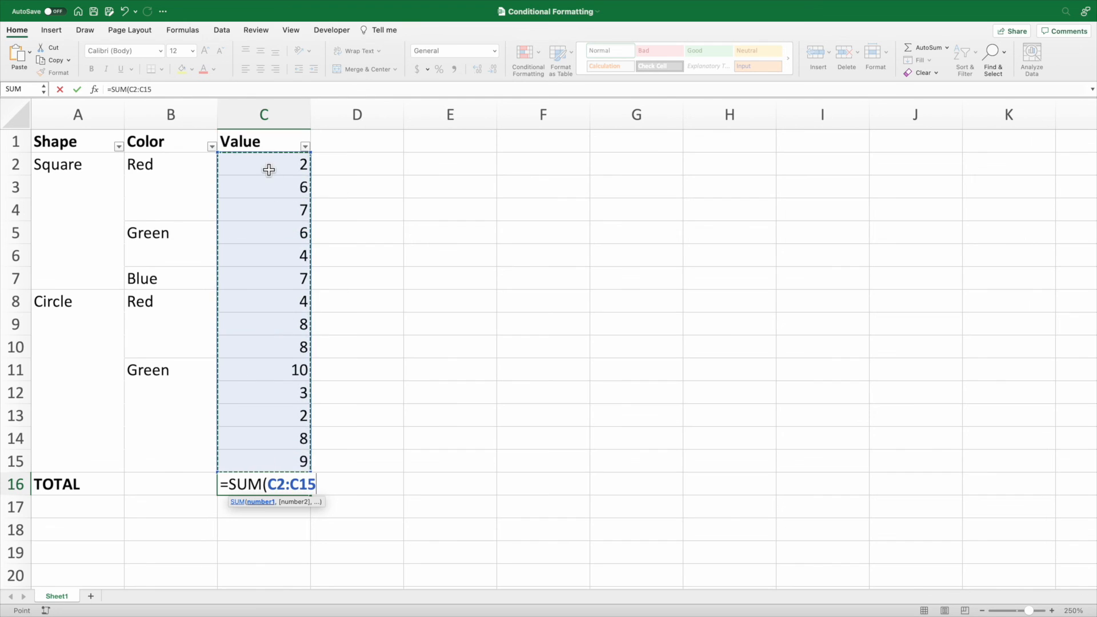